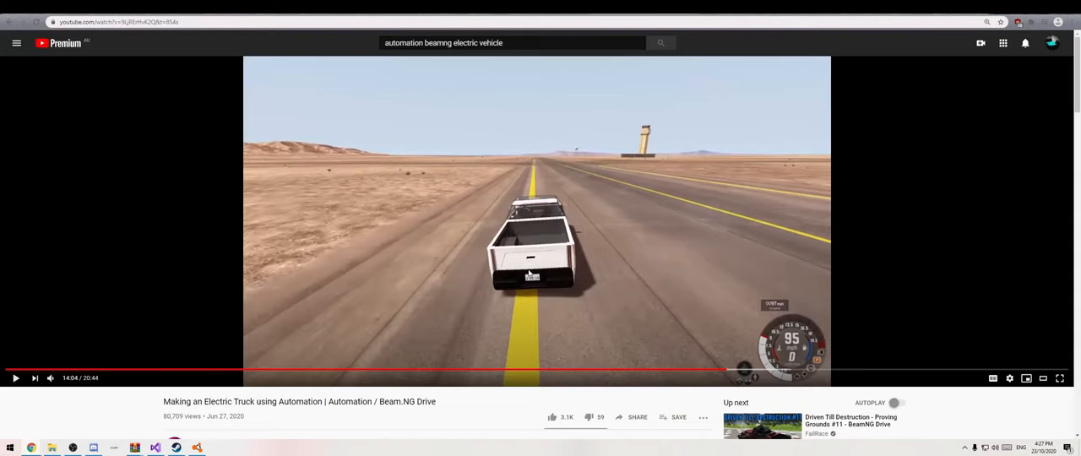
Step: Scroll the YouTube page down to the electric-truck video's description and download links
scroll("down", 3)
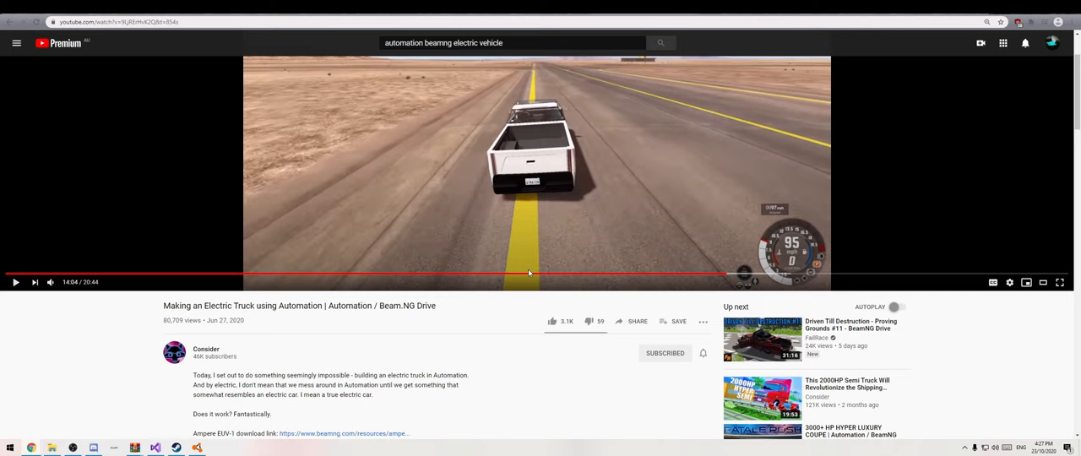
scroll("down", 3)
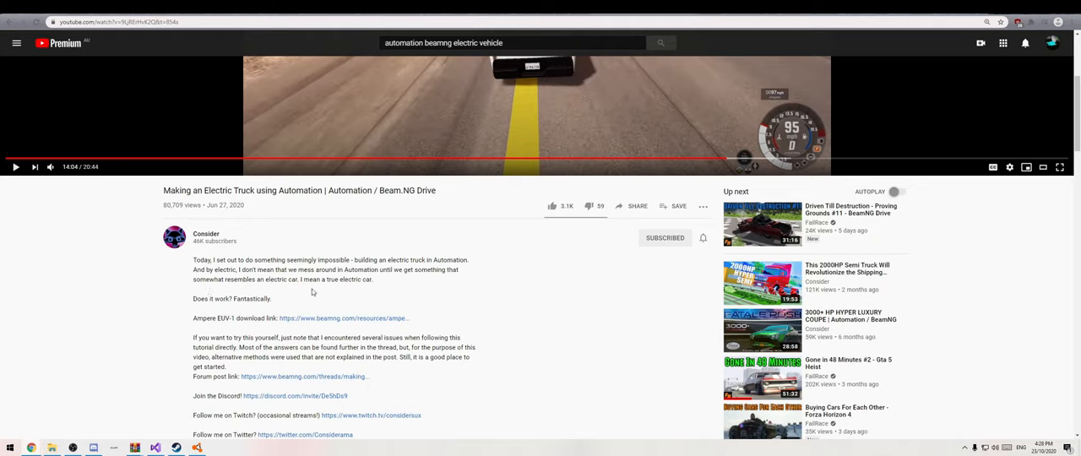
mouse_move(327, 294)
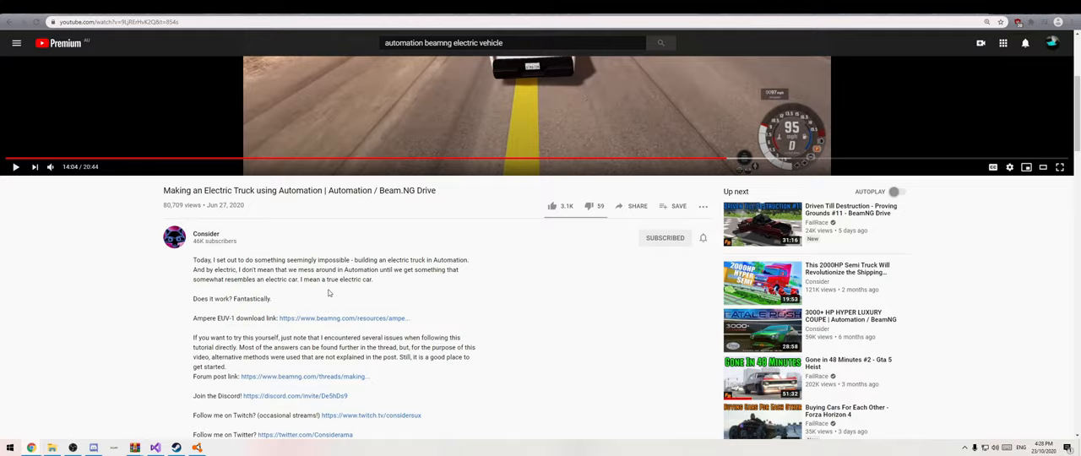
mouse_move(520, 294)
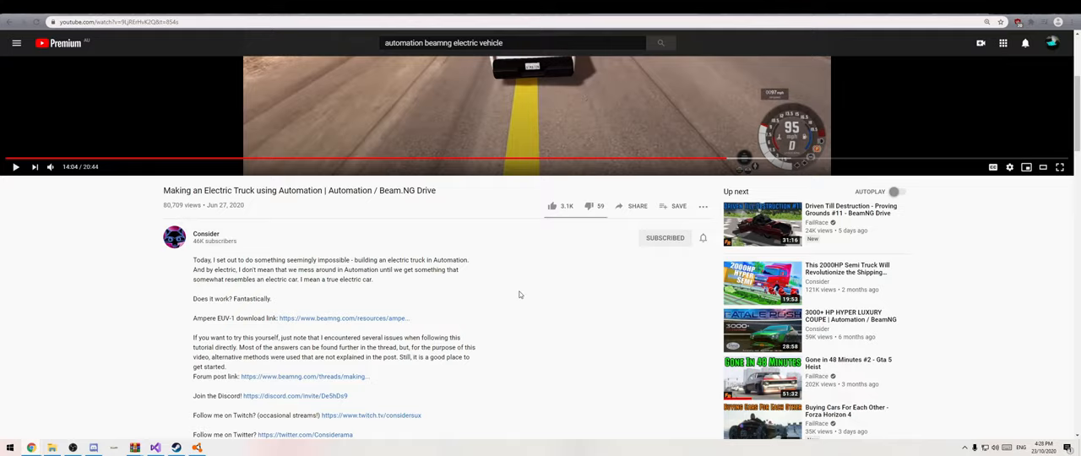
Step: Read through the 'Making an Electric Automation Car' forum thread down to its attached sound files
left_click(304, 375)
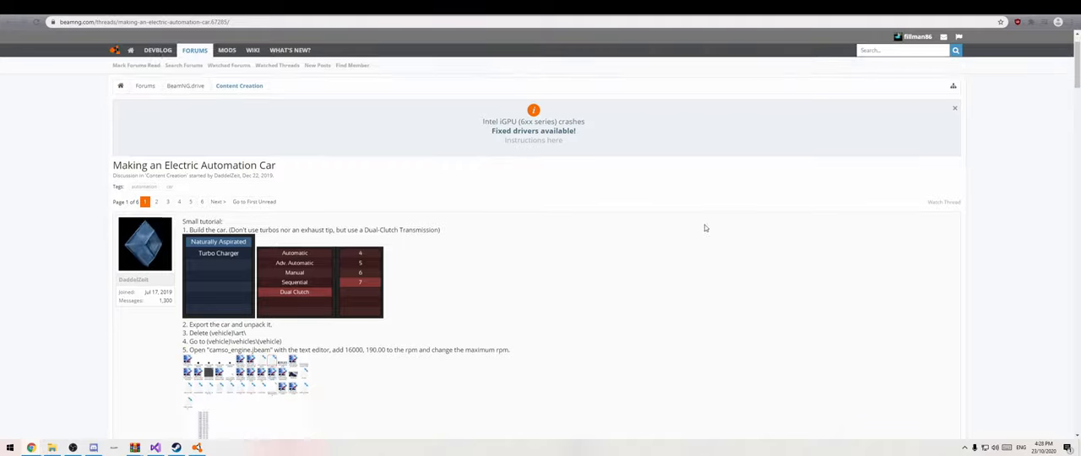
scroll("down", 3)
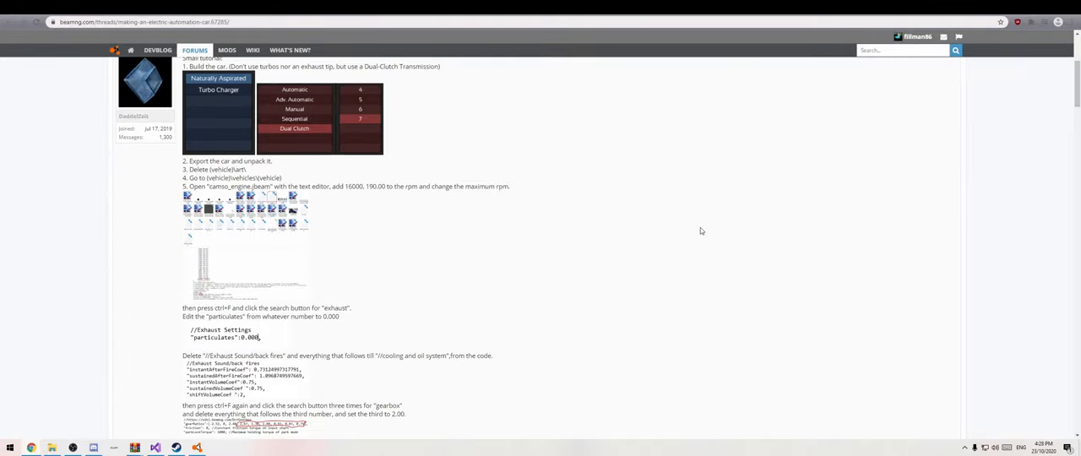
scroll("down", 3)
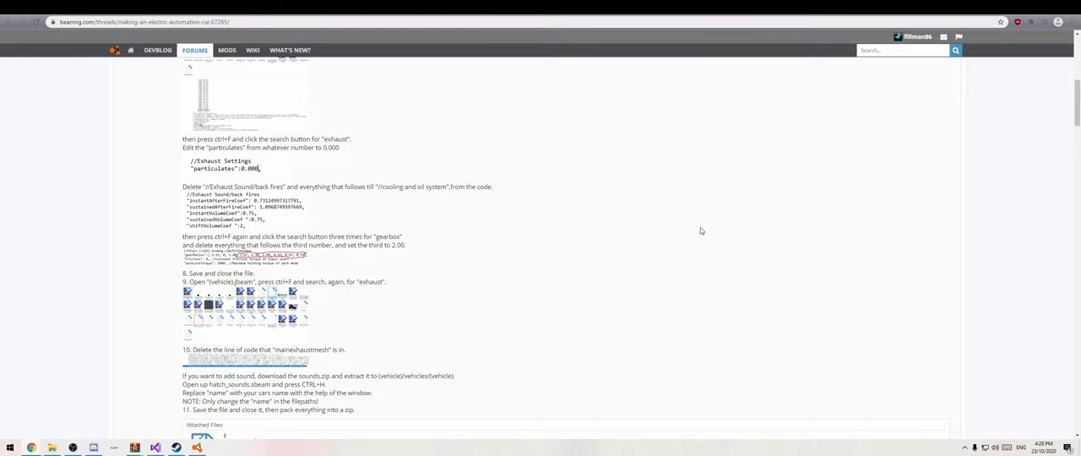
scroll("down", 3)
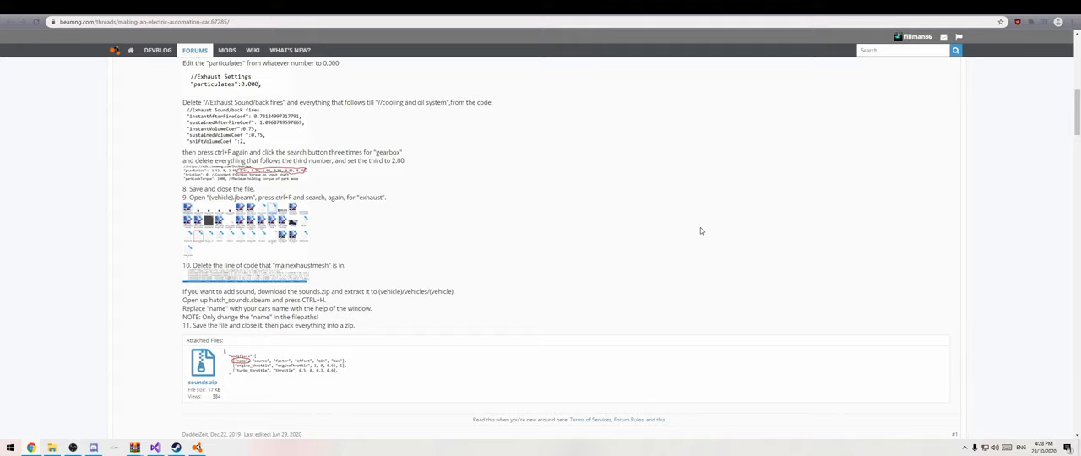
mouse_move(689, 238)
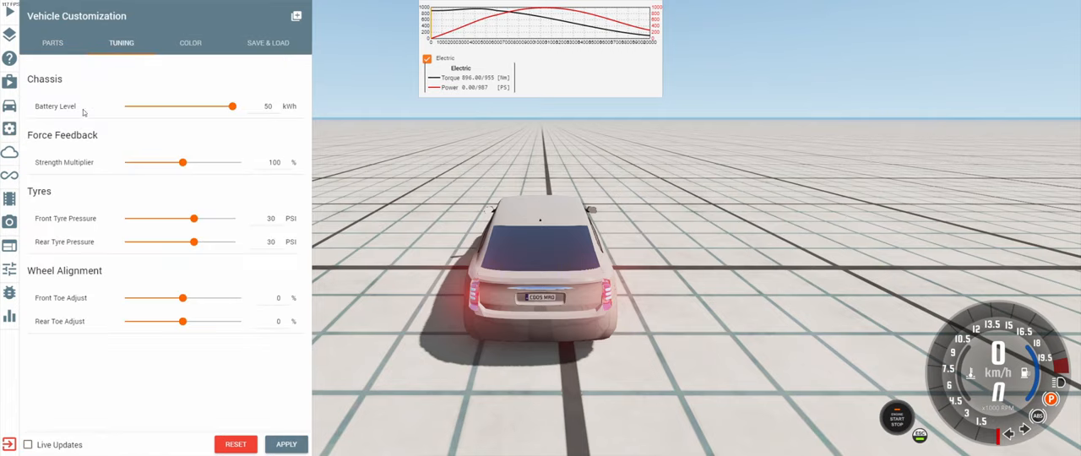
mouse_move(291, 108)
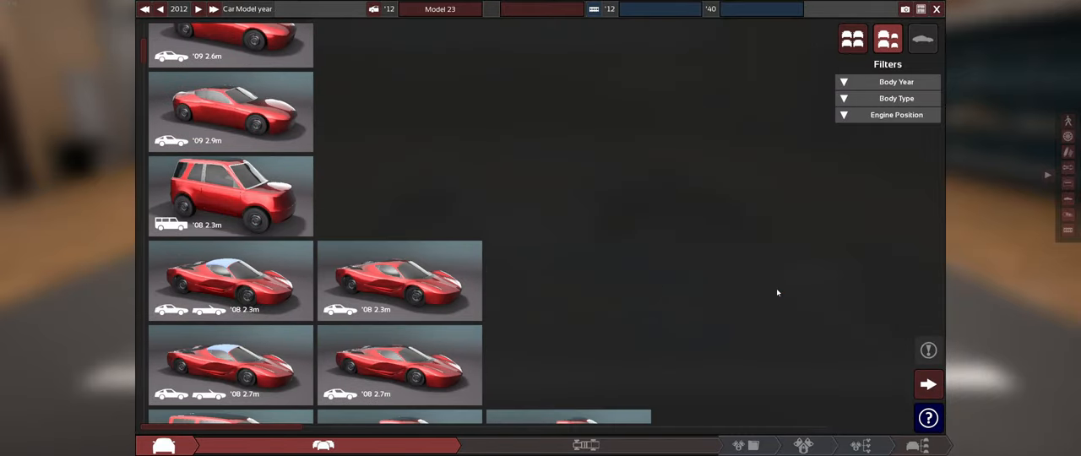
Step: Give the hatchback a ladder chassis with double-wishbone front and torsion-beam rear suspension
scroll("down", 3)
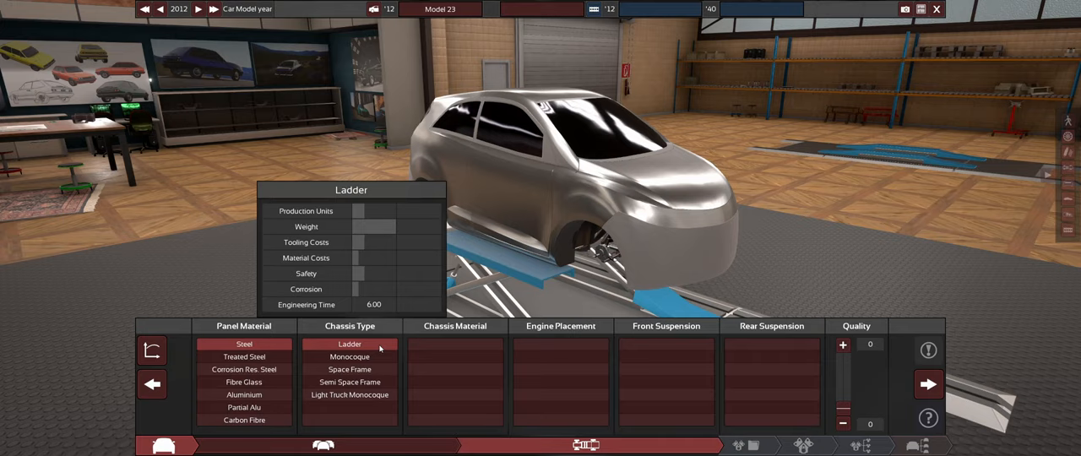
left_click(350, 344)
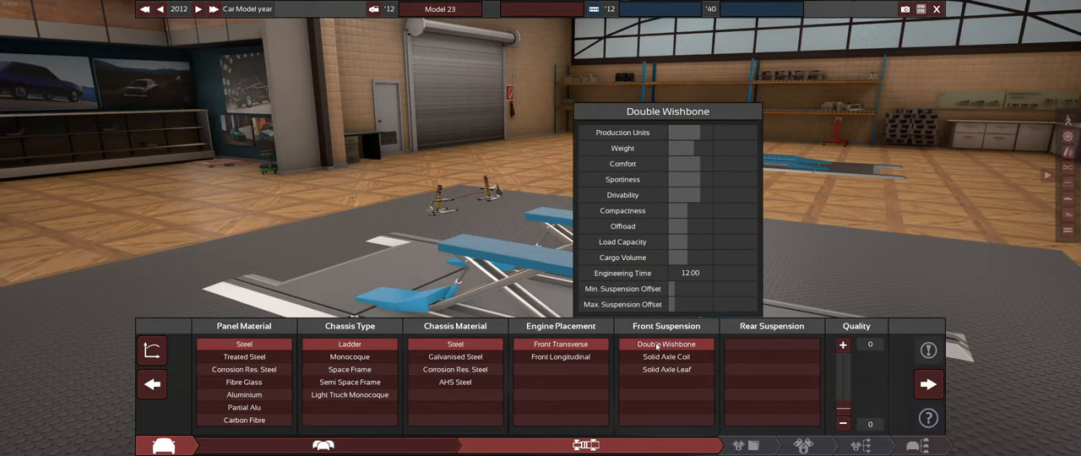
left_click(770, 382)
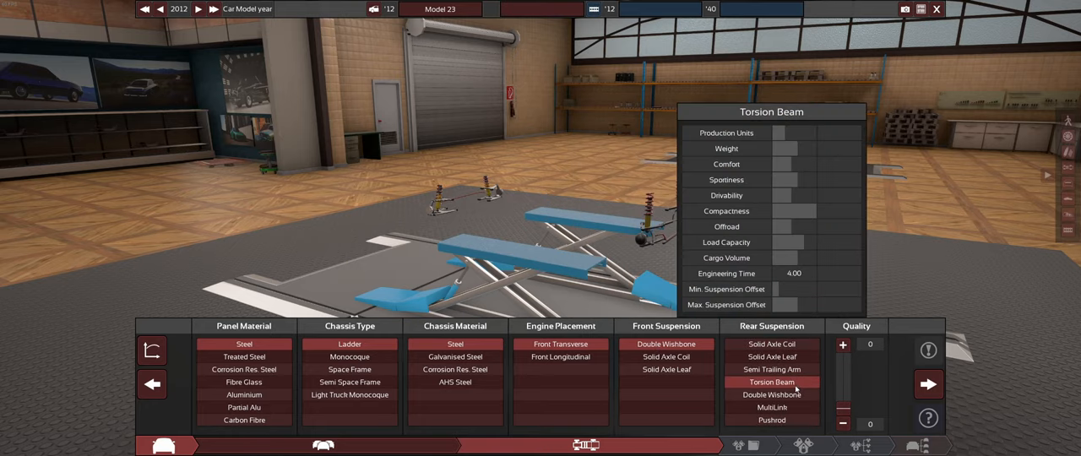
left_click(770, 368)
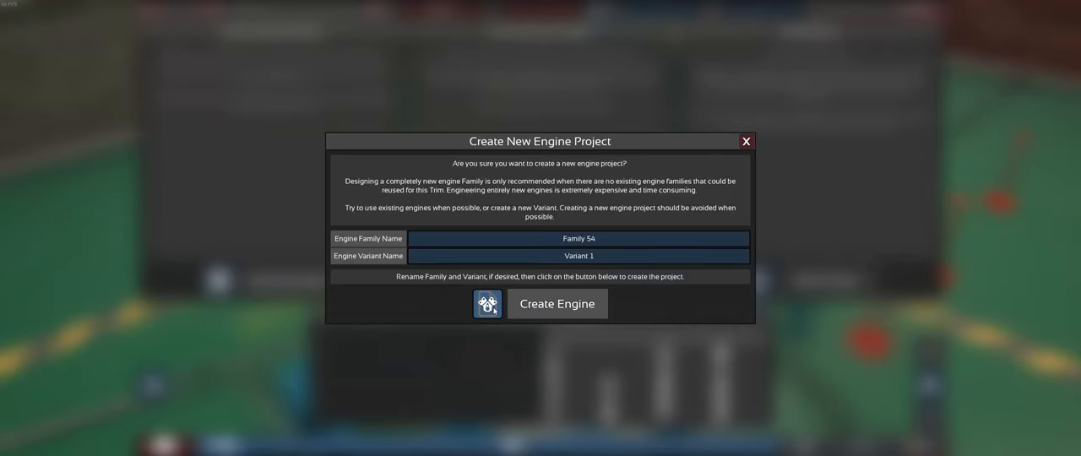
Step: Create the engine as an inline carburetted unit with three-way catalytic converter and reverse-flow mufflers
left_click(557, 304)
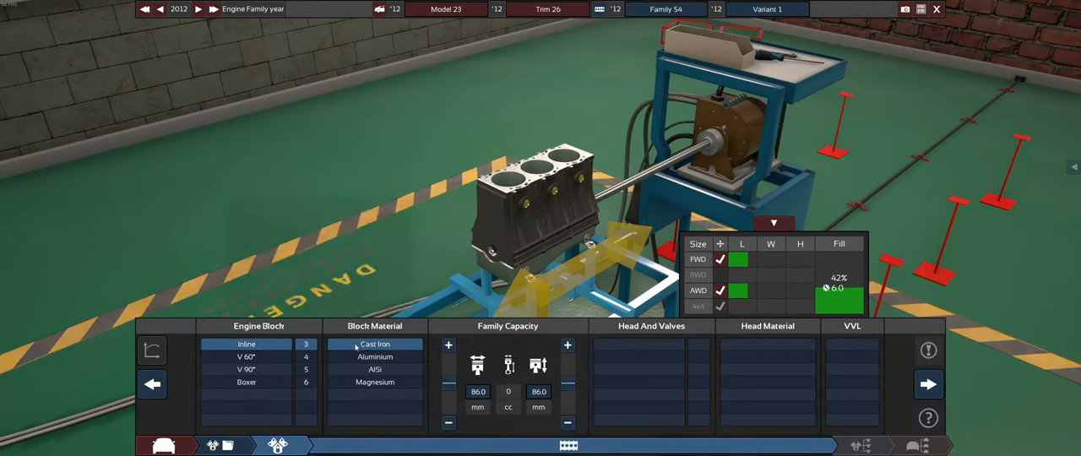
left_click(927, 385)
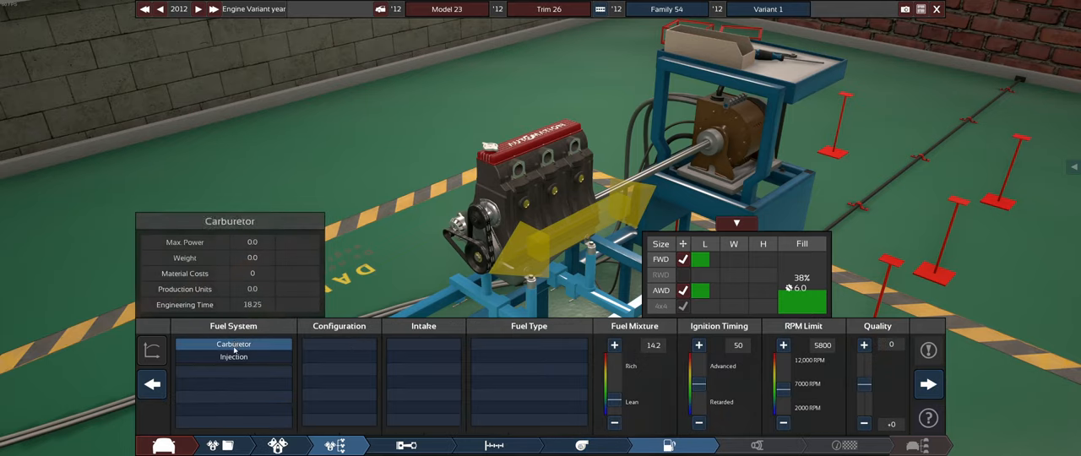
left_click(233, 357)
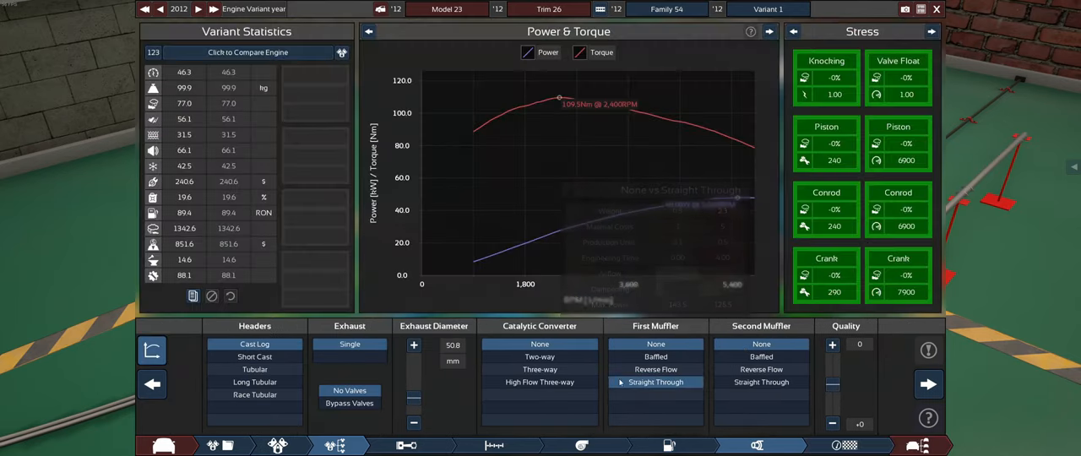
left_click(760, 382)
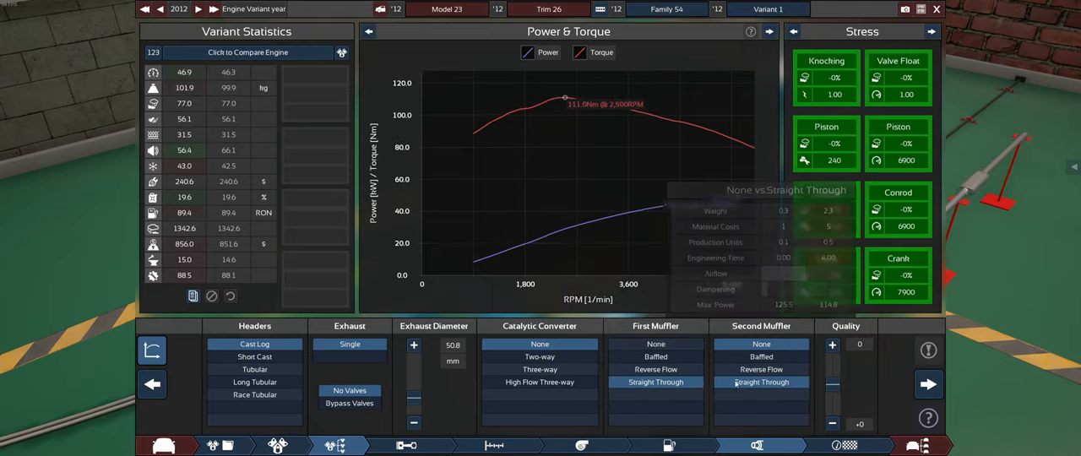
left_click(760, 368)
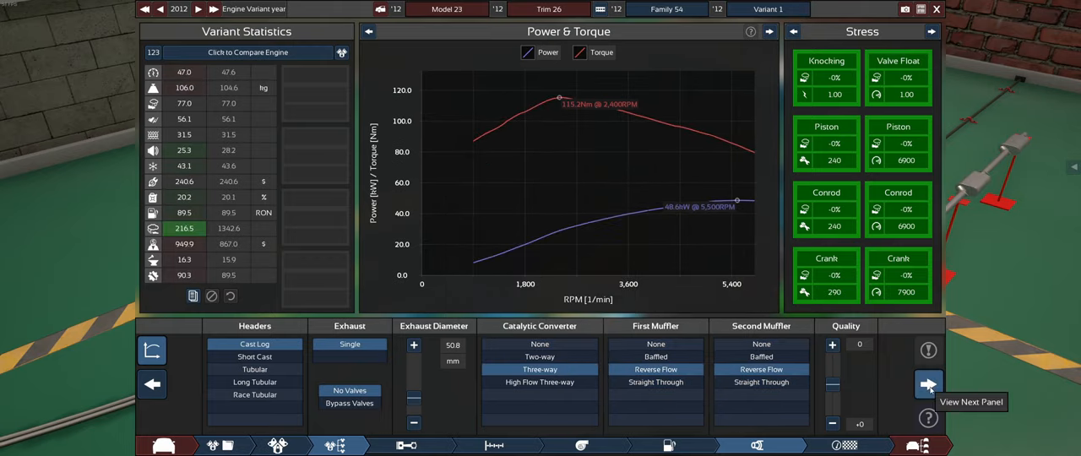
mouse_move(625, 216)
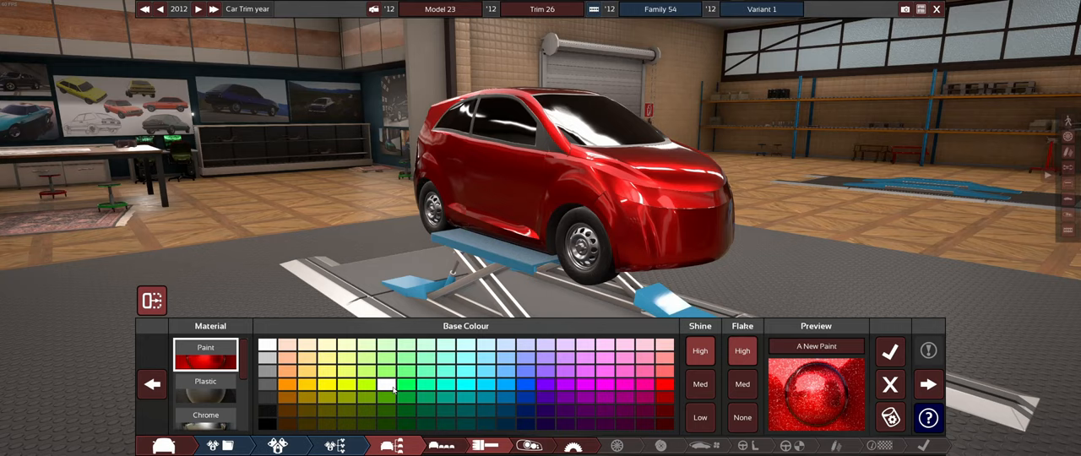
Step: Paint the body green and set transverse FWD, a manual gearbox and an open differential
left_click(392, 385)
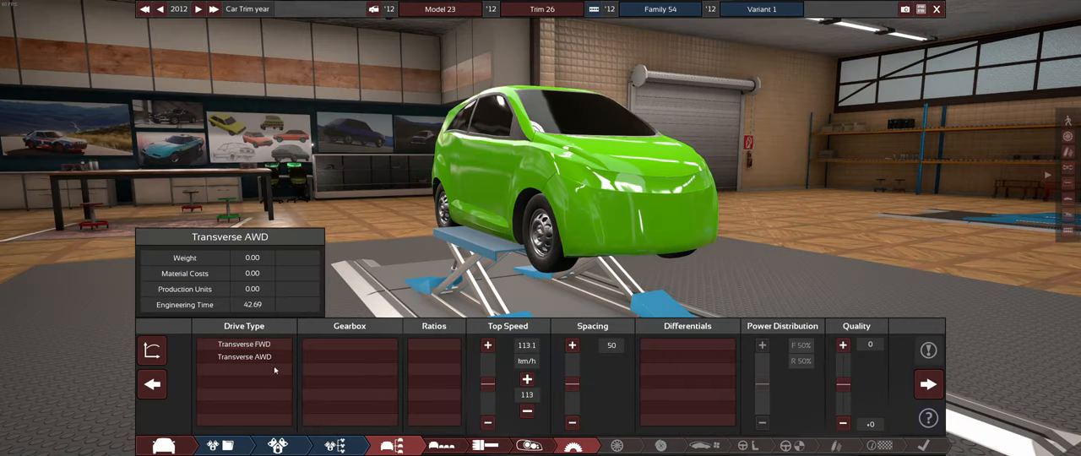
left_click(243, 344)
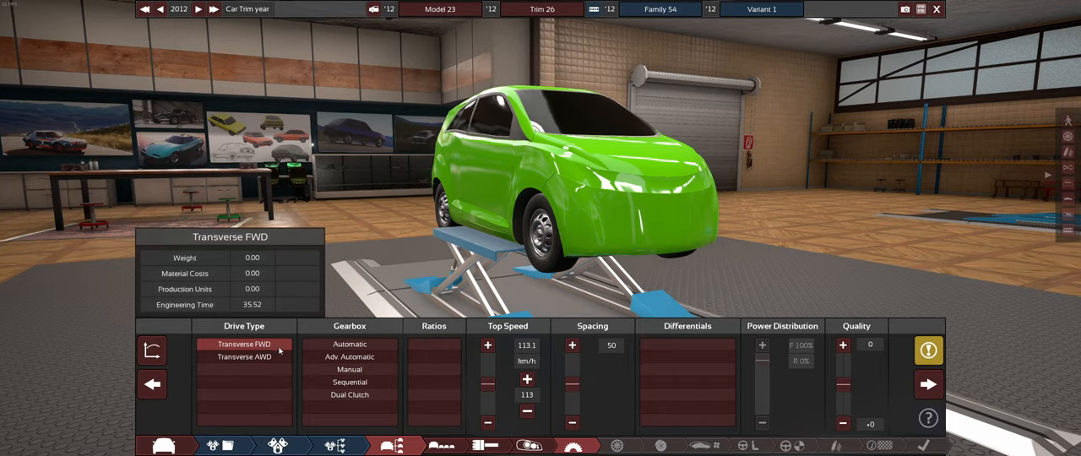
left_click(348, 368)
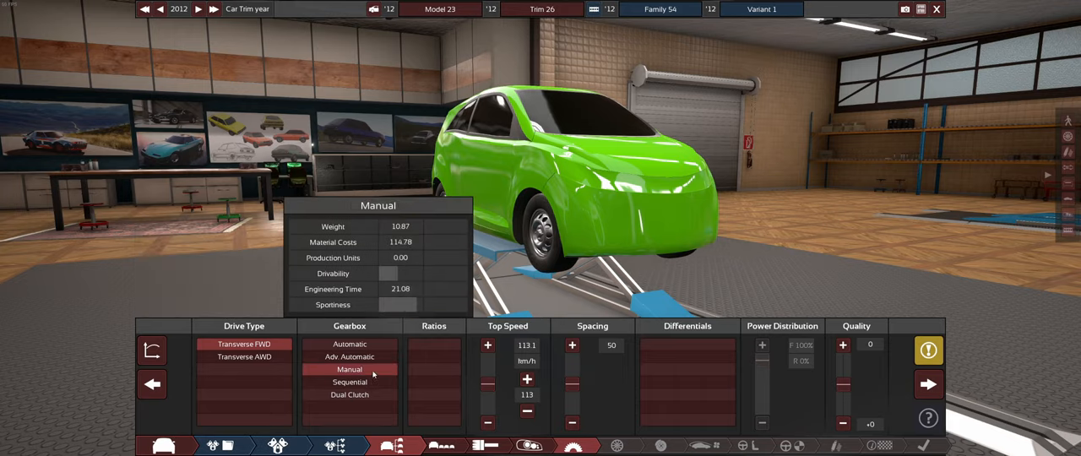
left_click(348, 369)
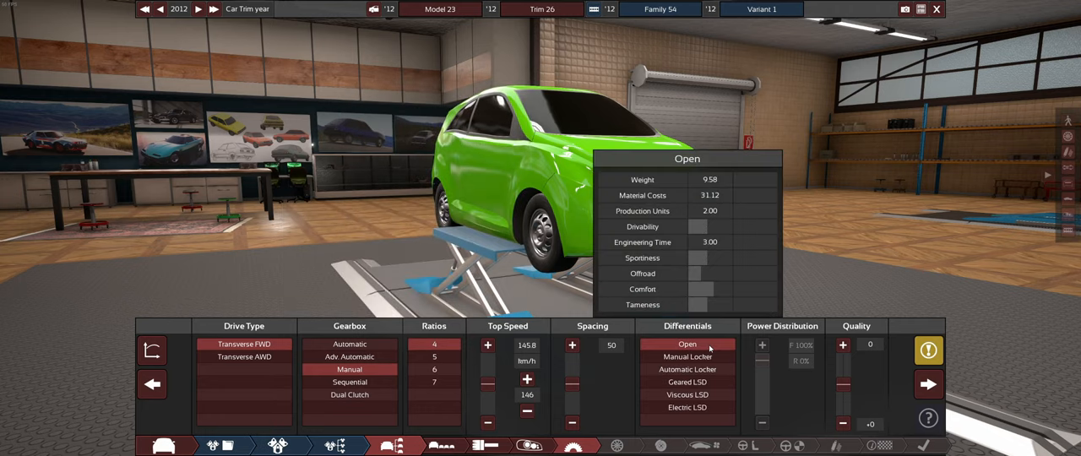
left_click(688, 395)
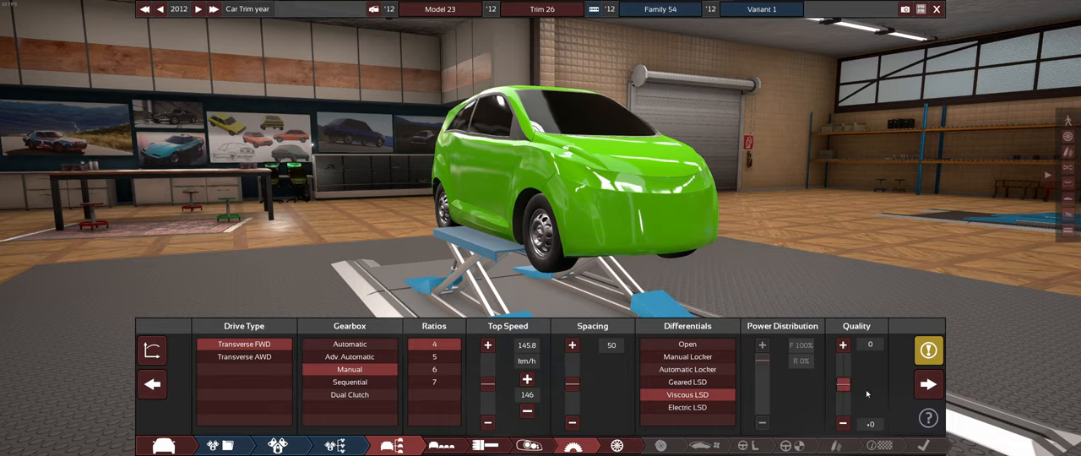
mouse_move(928, 385)
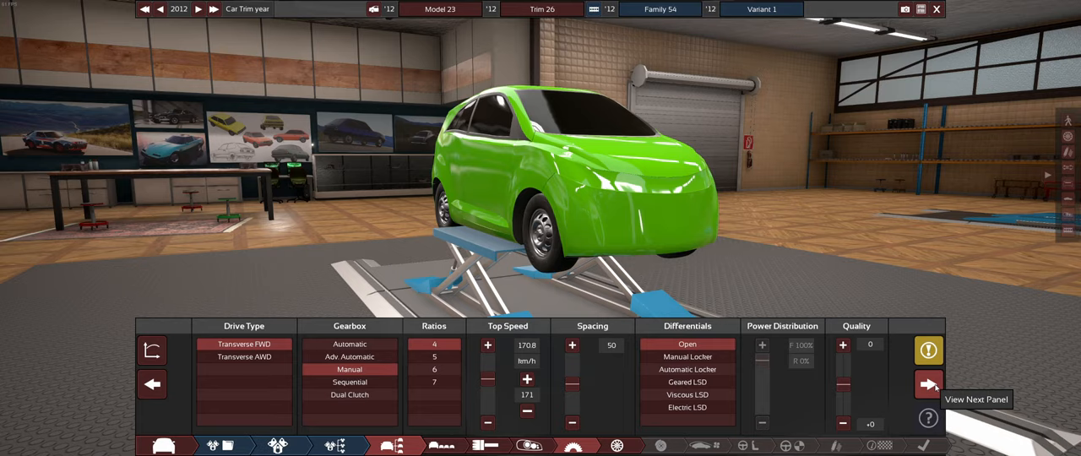
Step: Accept the radial hard long-life tyres on steel rims and move on to the interior options
left_click(929, 386)
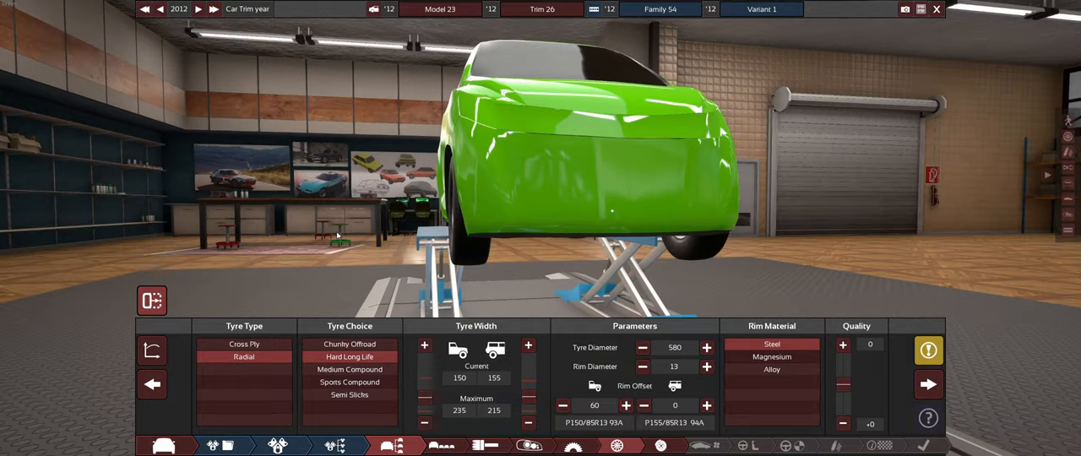
left_click(707, 406)
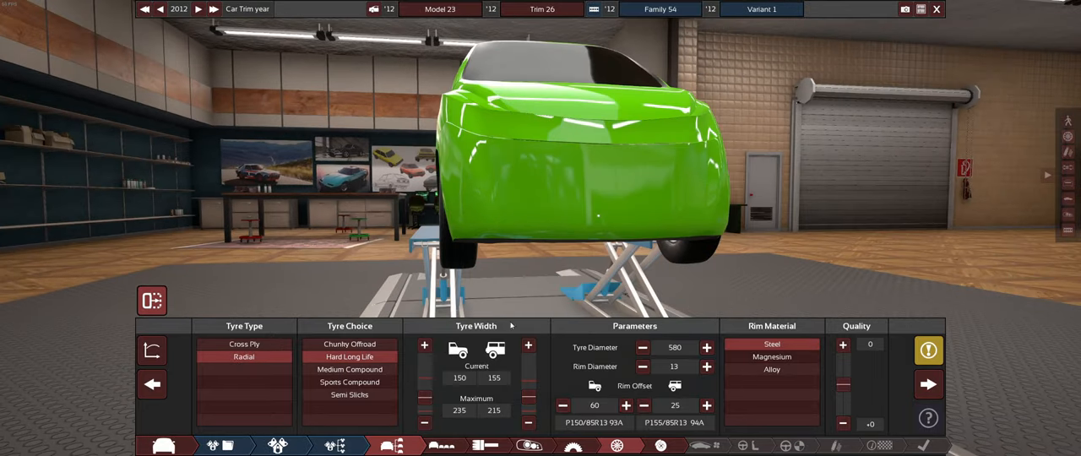
left_click(386, 446)
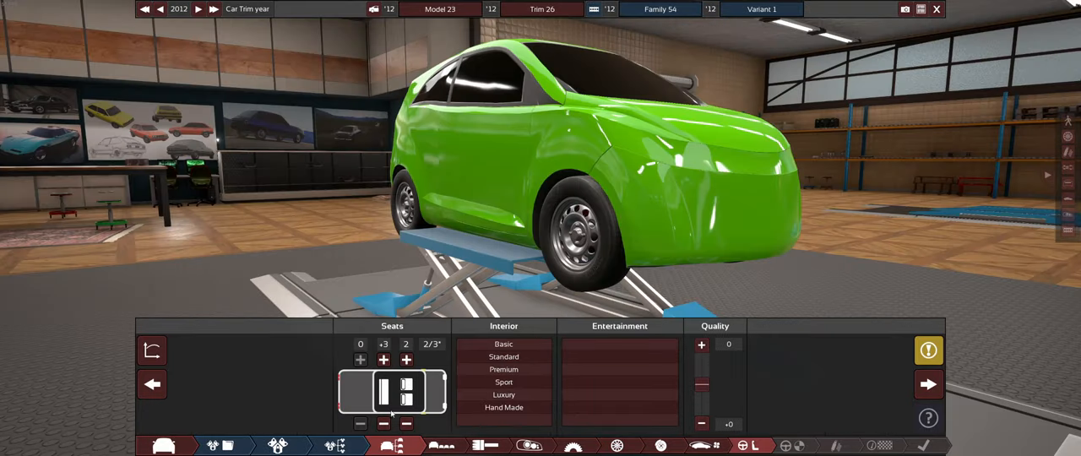
Step: Add seats to the cabin layout and choose ABS as the car's traction aid
left_click(382, 360)
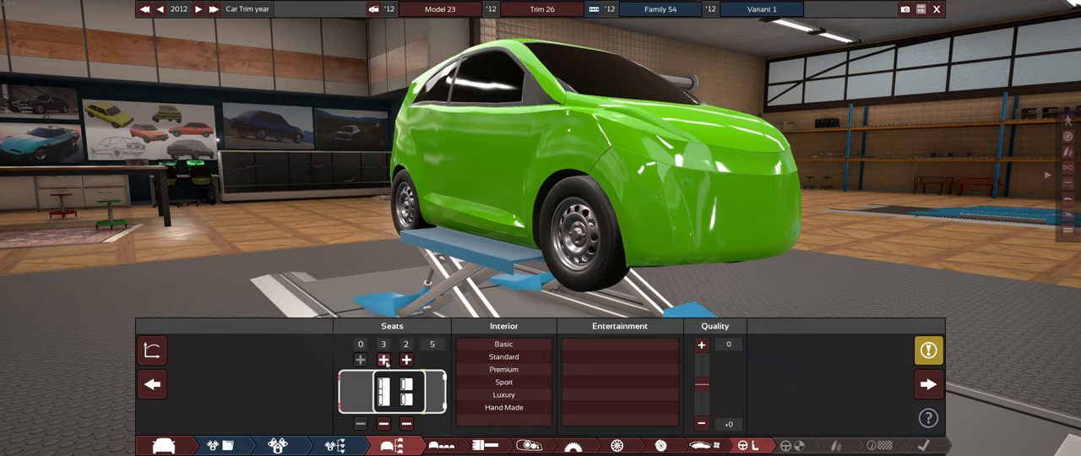
mouse_move(503, 368)
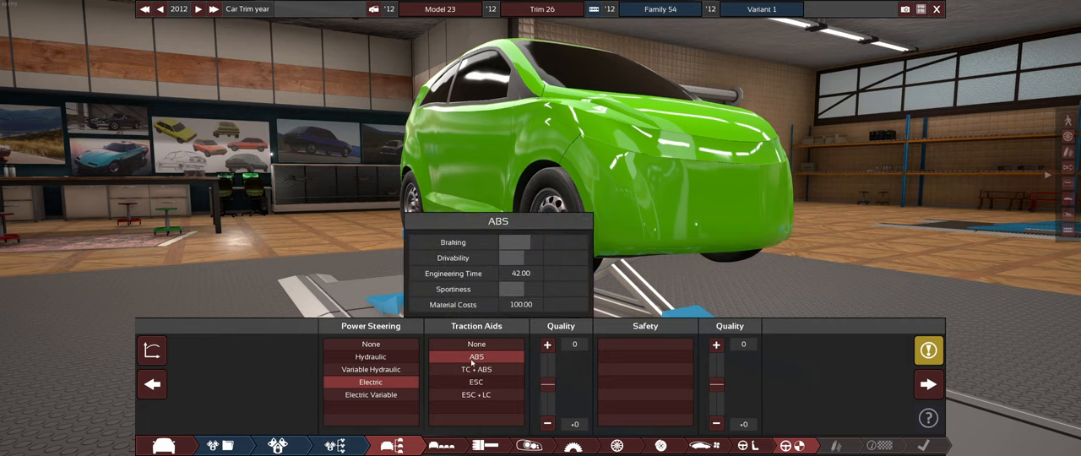
left_click(476, 381)
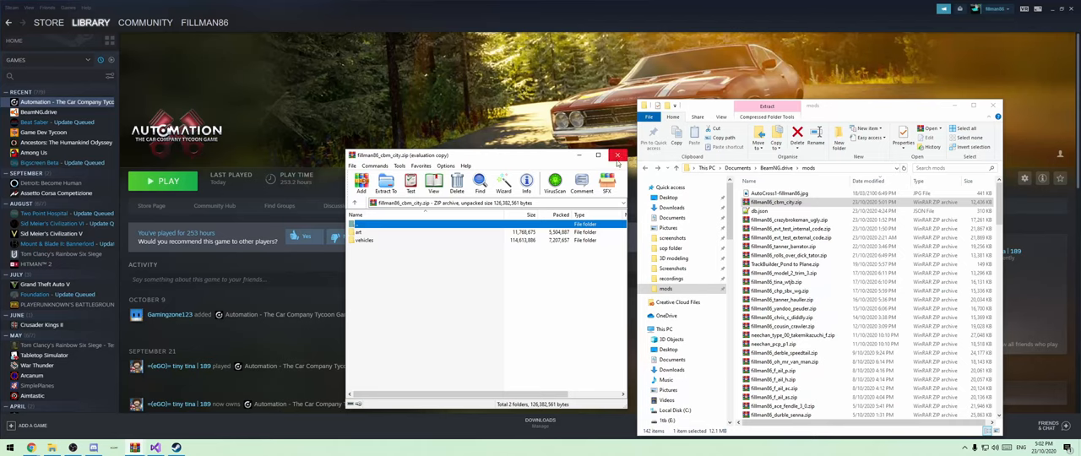
Step: Open the car's zip archive from the BeamNG mods folder and enter a folder inside it
left_click(619, 155)
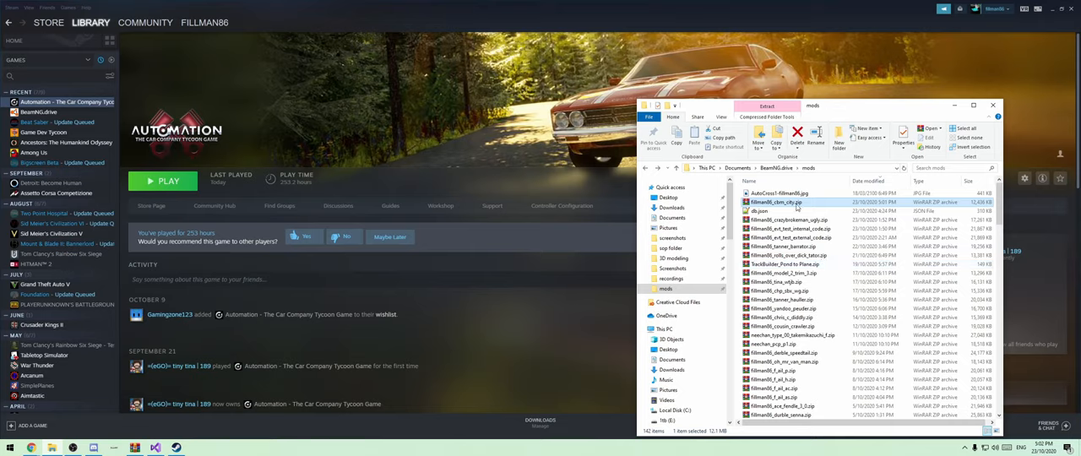
double_click(774, 203)
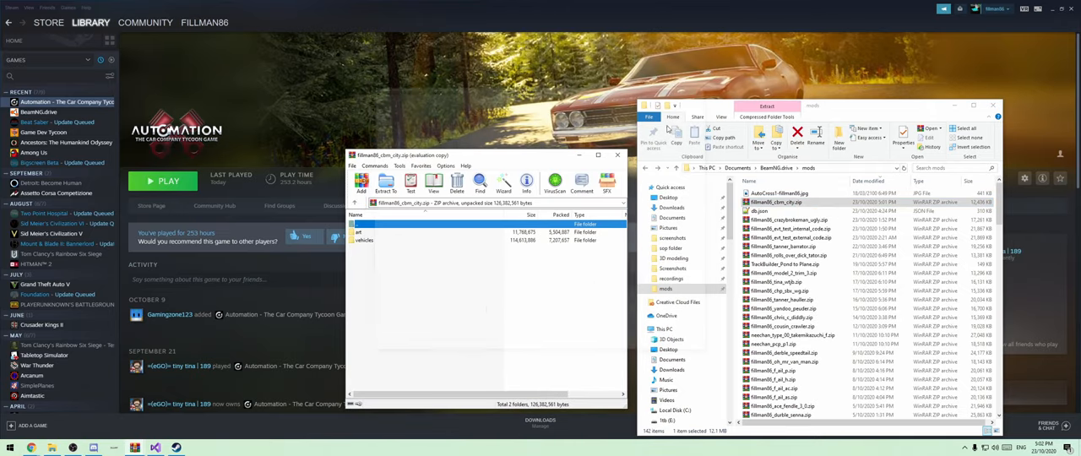
left_click(365, 240)
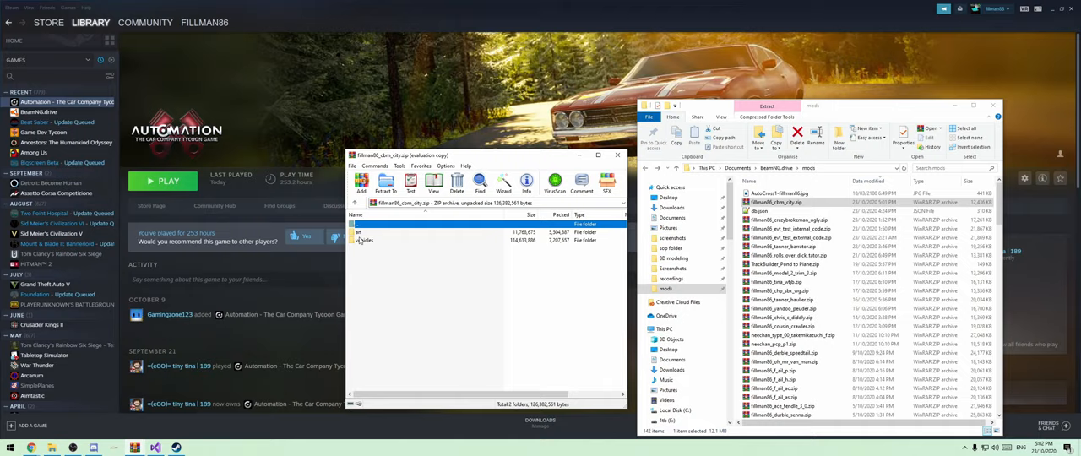
double_click(363, 240)
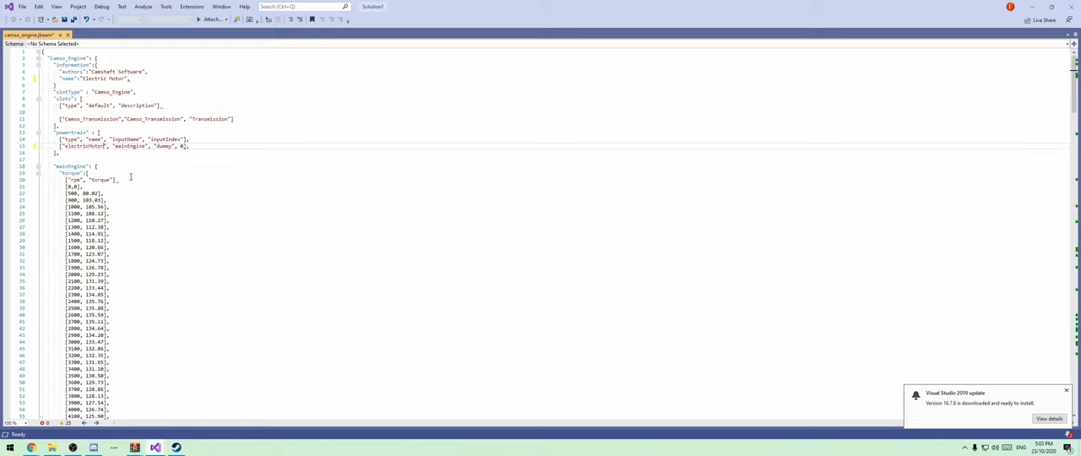
Step: Cut the engine's long torque curve down to a few flat 250 torque rows
scroll("down", 3)
type("15")
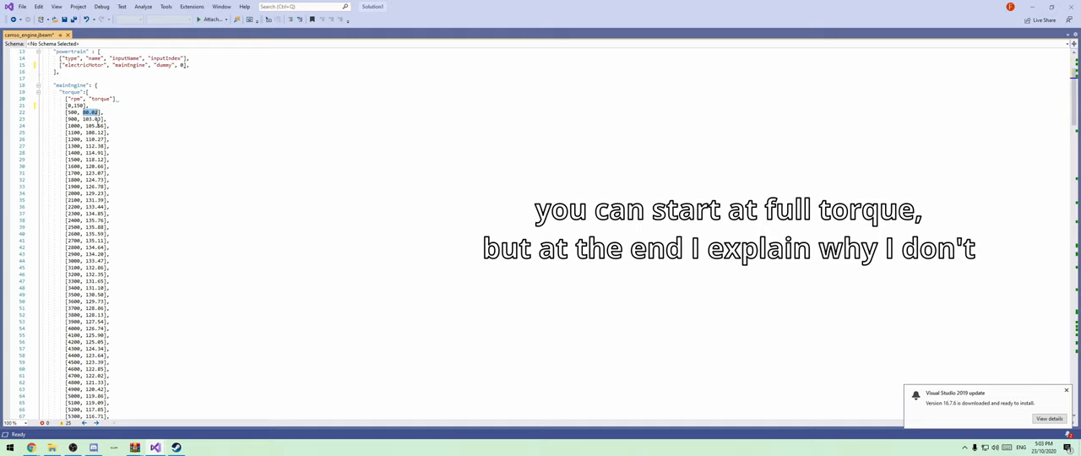
type("250")
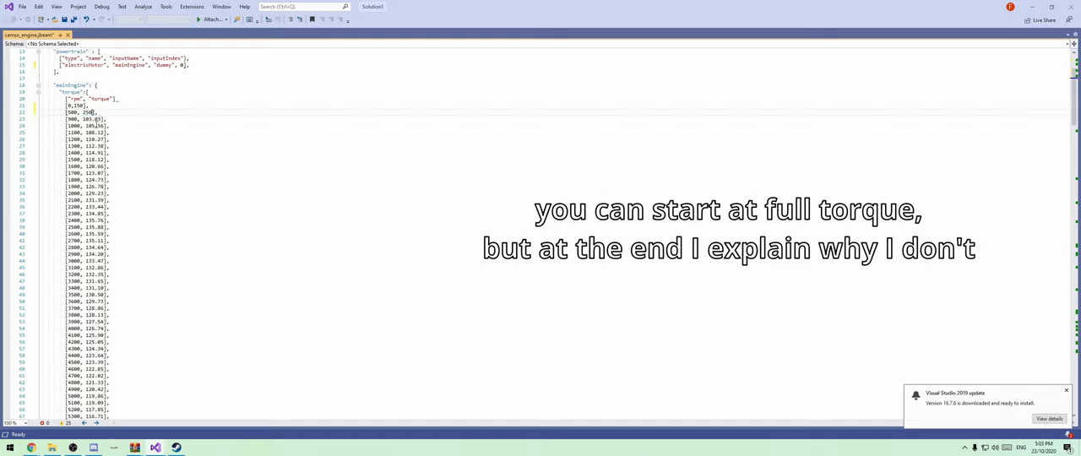
left_click_drag(95, 111, 109, 233)
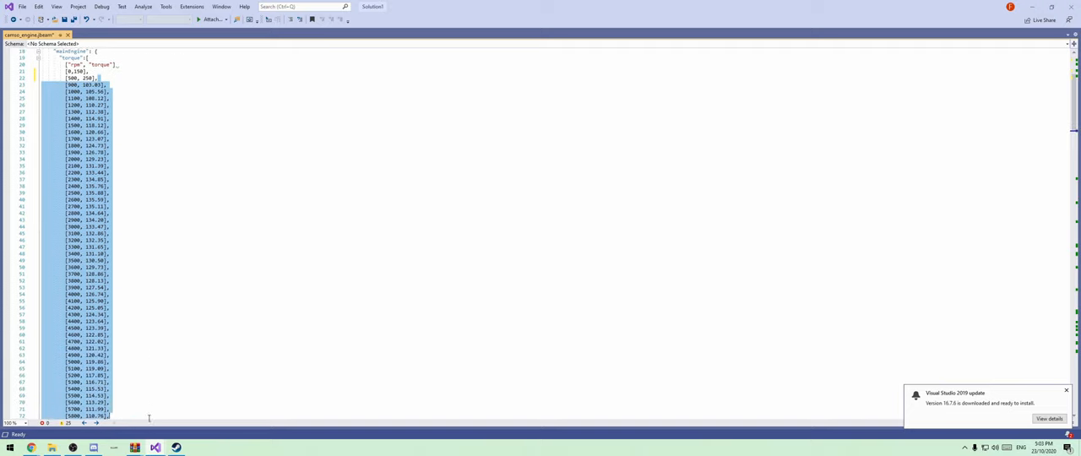
scroll("down", 3)
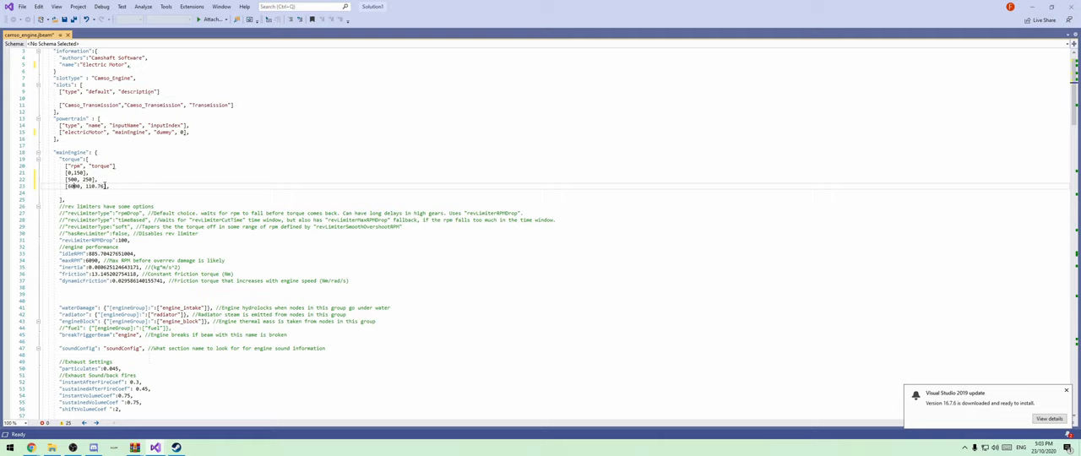
double_click(94, 186)
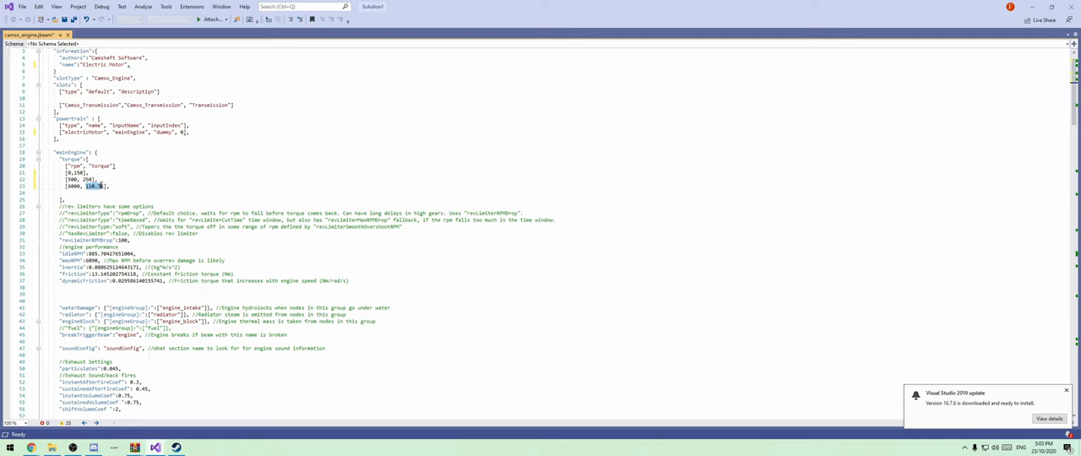
mouse_move(220, 171)
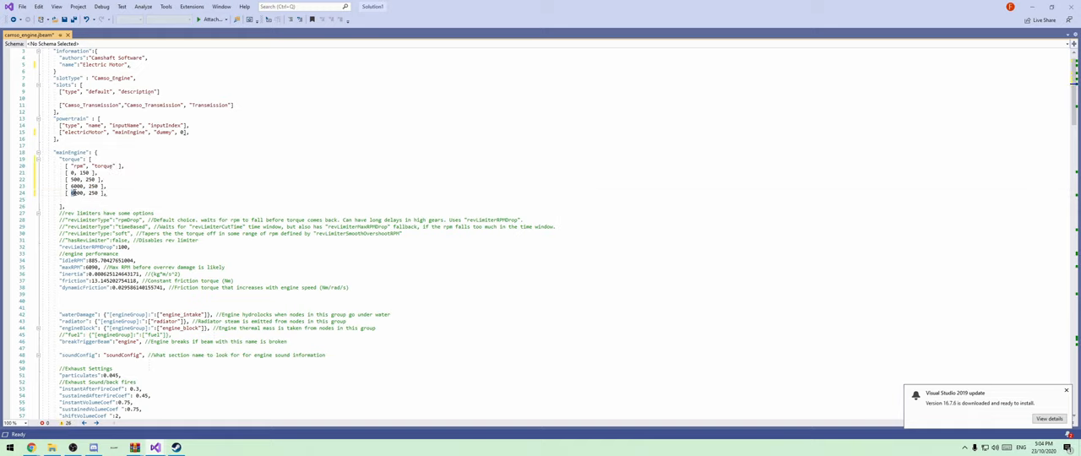
mouse_move(190, 176)
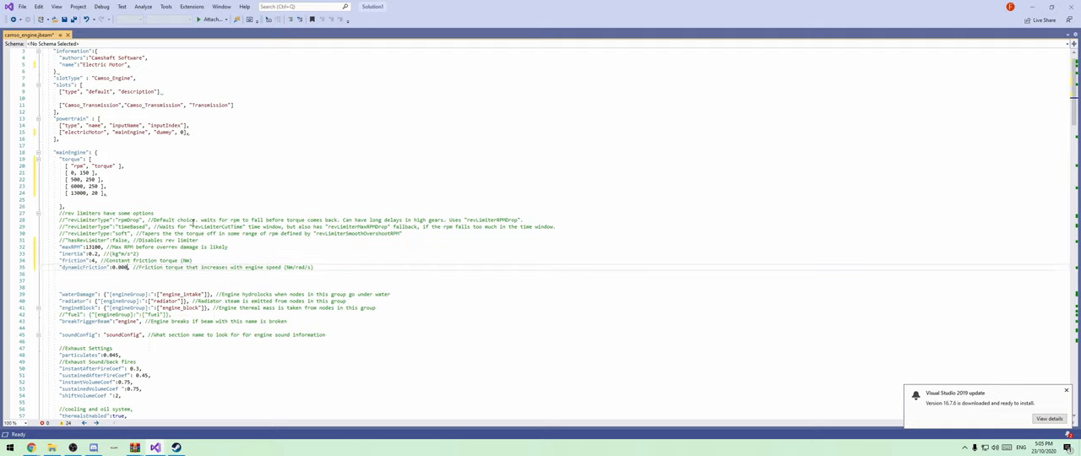
scroll("down", 3)
type("5")
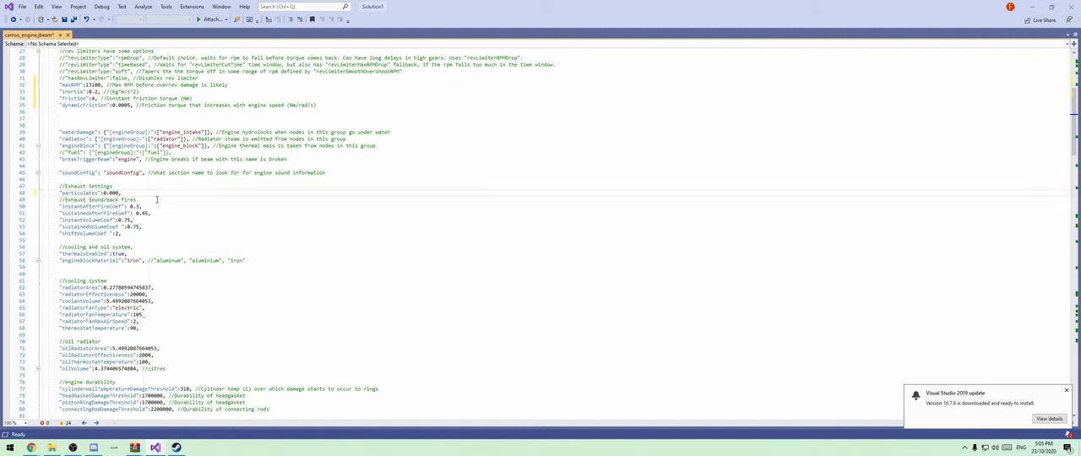
Step: Replace the engine's energyStorage with mainBattery and its required energy type with battery
scroll("down", 3)
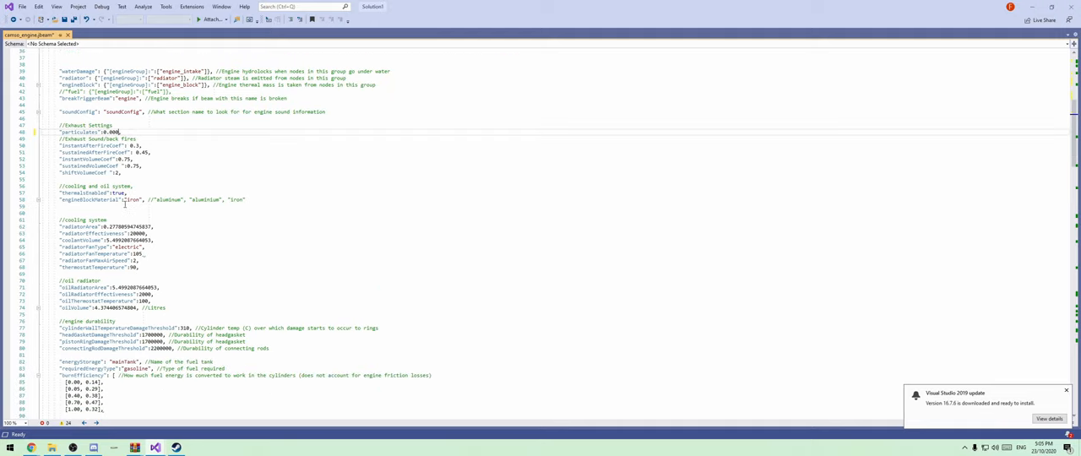
scroll("down", 3)
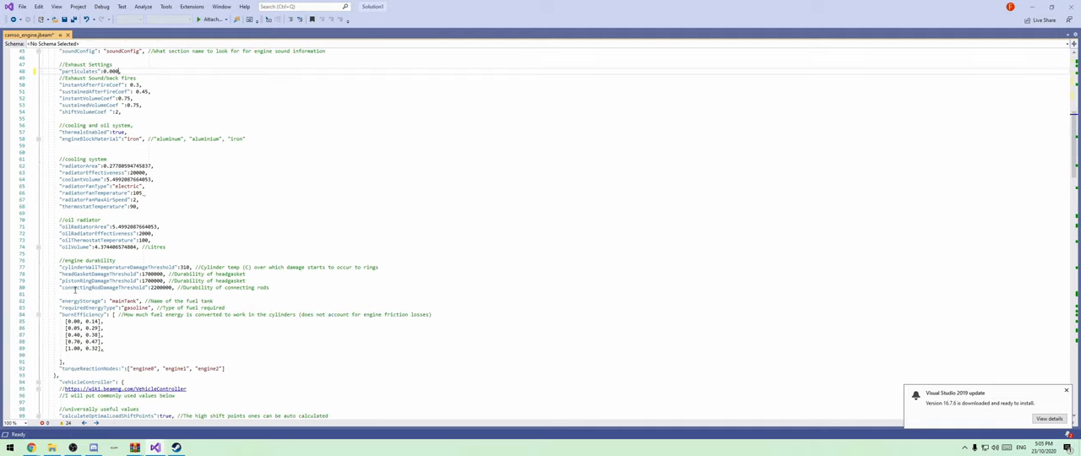
scroll("down", 3)
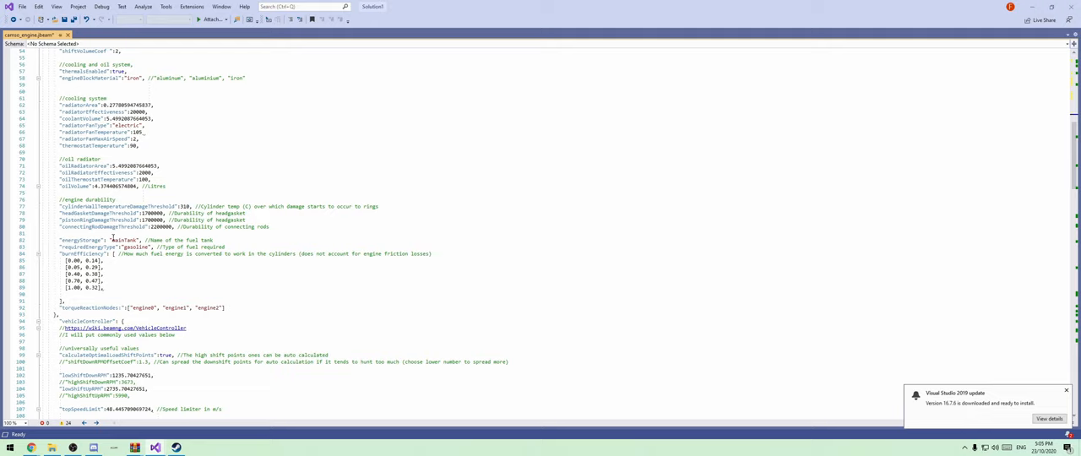
double_click(126, 240)
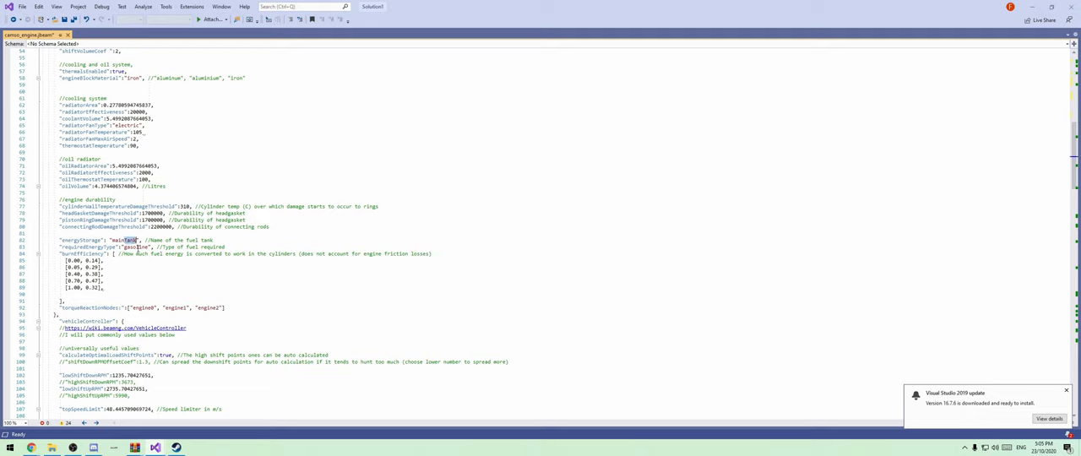
type("mainBattery")
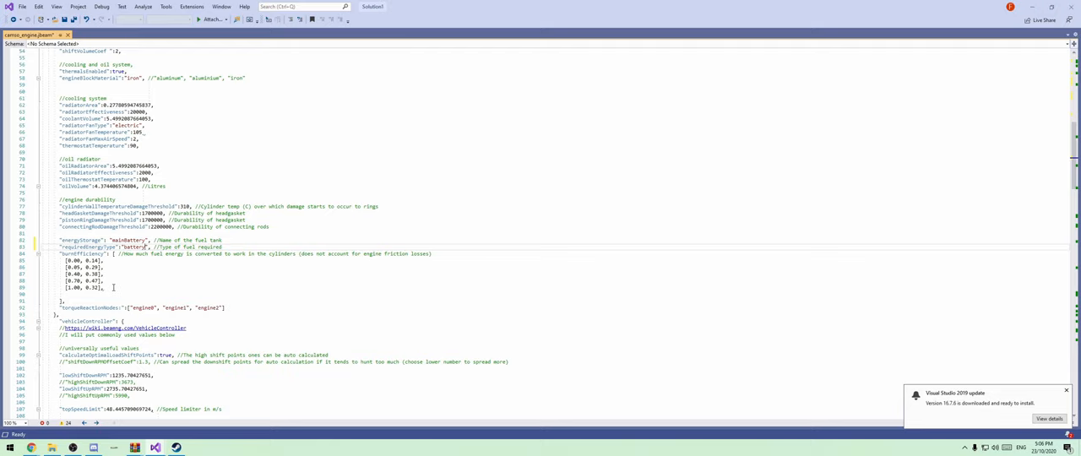
mouse_move(382, 302)
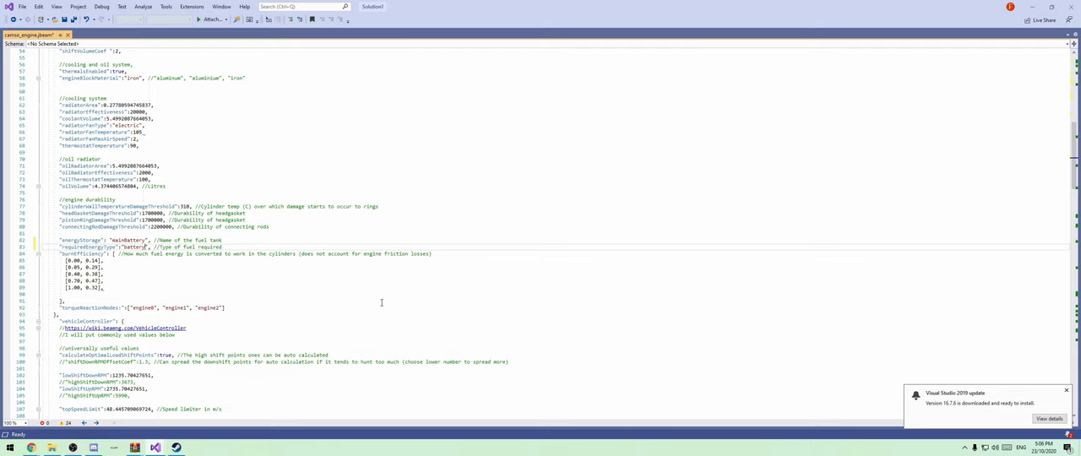
scroll("down", 3)
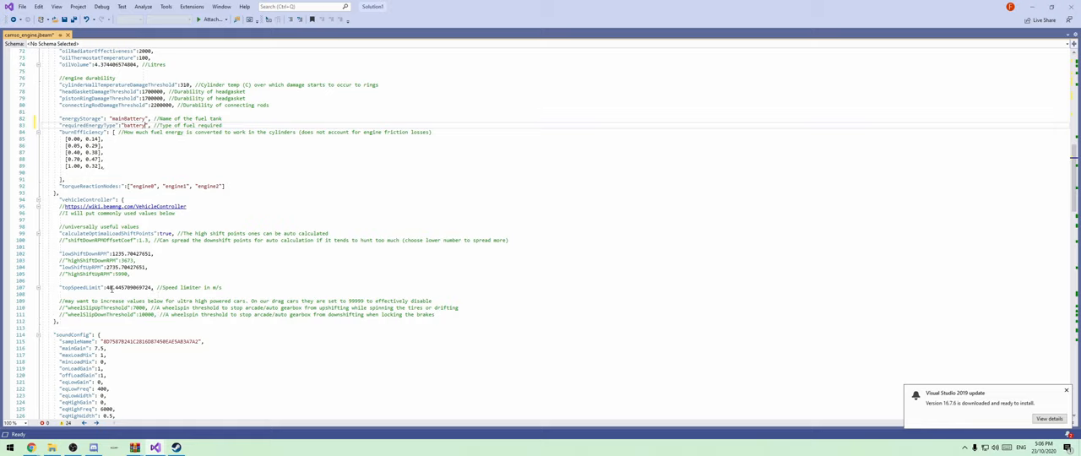
Step: Change the gain value in the engine's soundConfig block to -100 and scroll on to the gearbox ratios
scroll("down", 3)
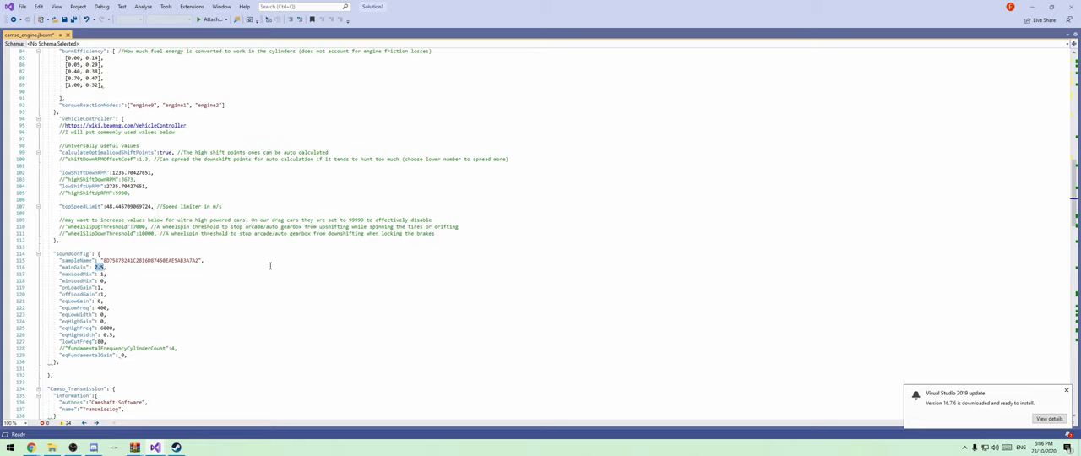
type("-100")
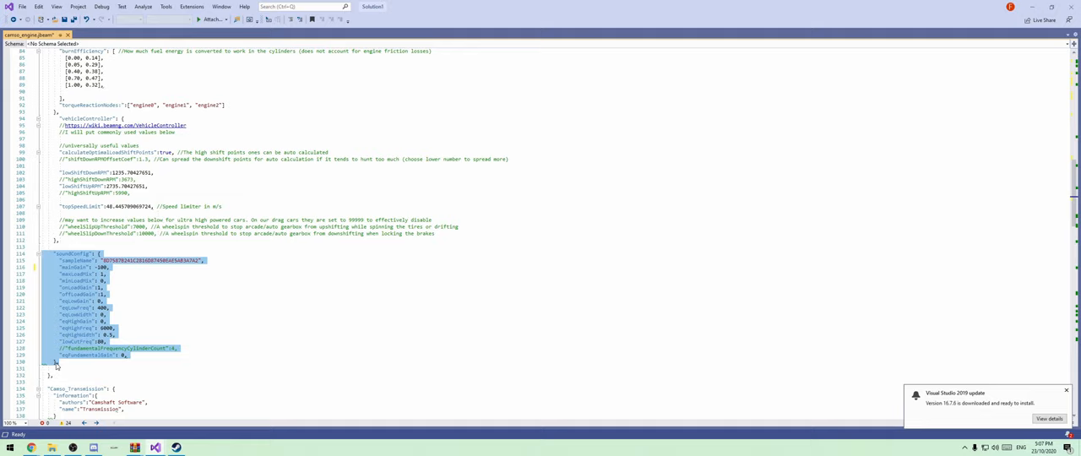
scroll("down", 3)
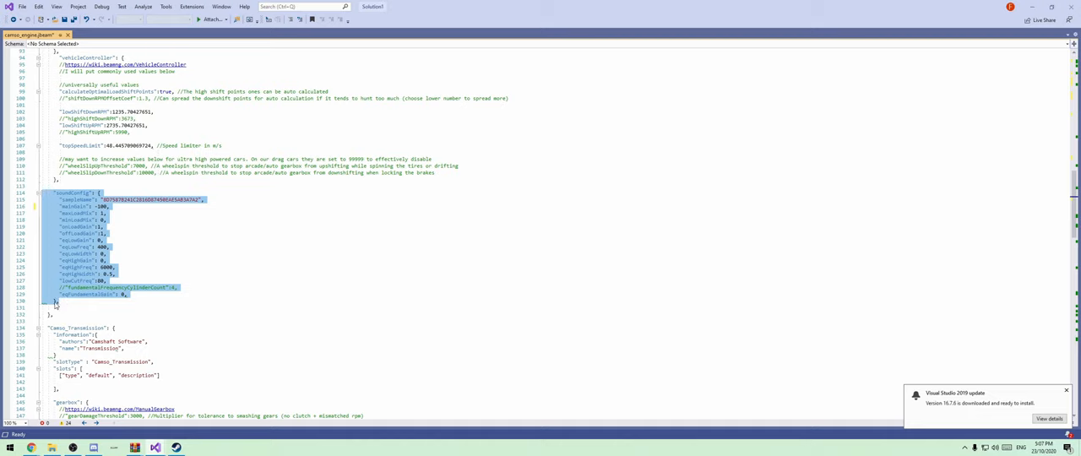
left_click(54, 301)
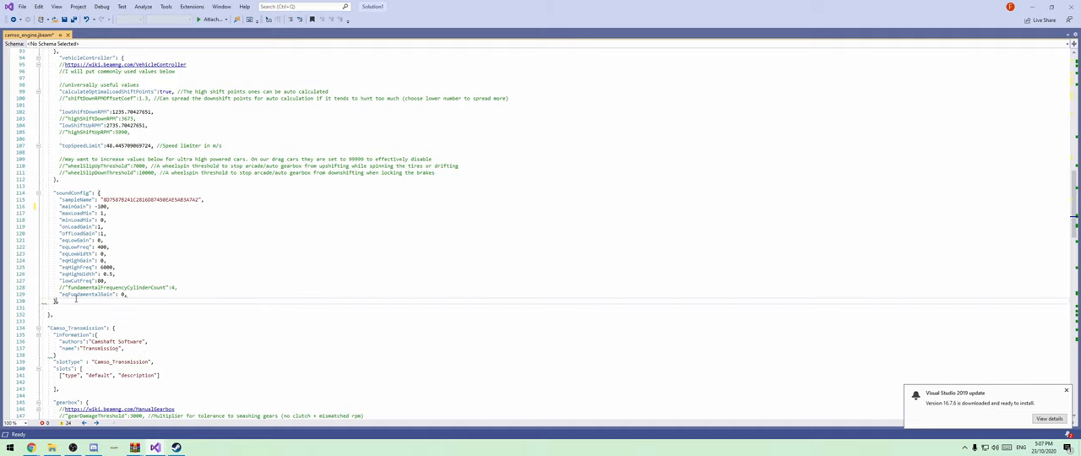
scroll("down", 3)
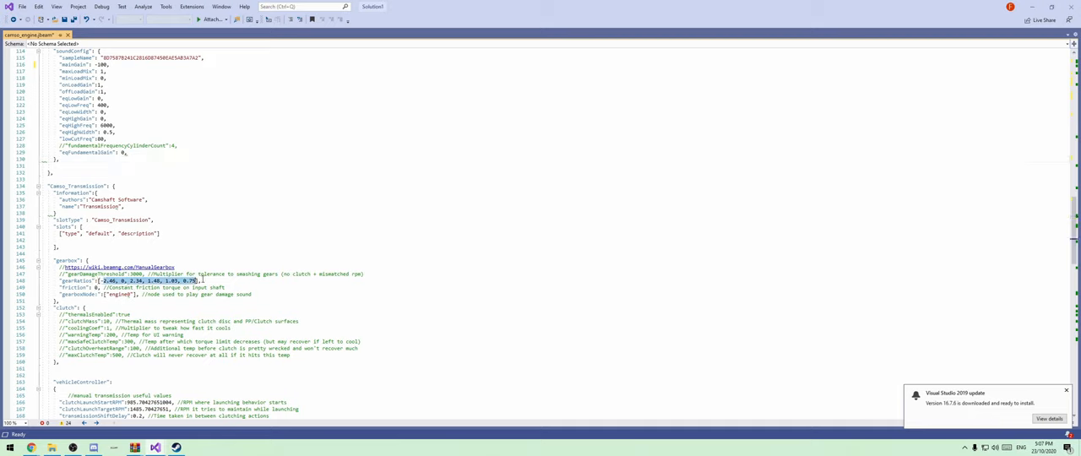
mouse_move(303, 193)
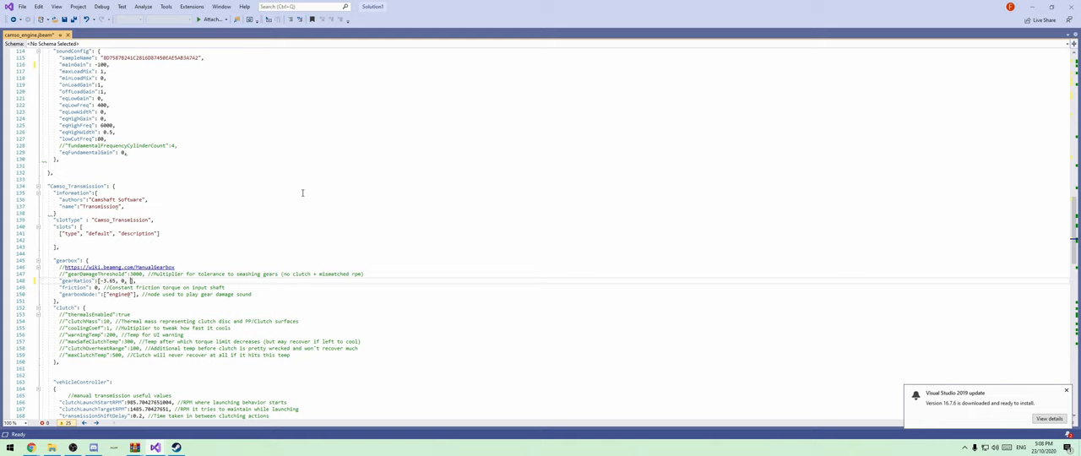
Step: Scroll through the gearbox section to the shortened gearRatios list and the file's end
scroll("down", 3)
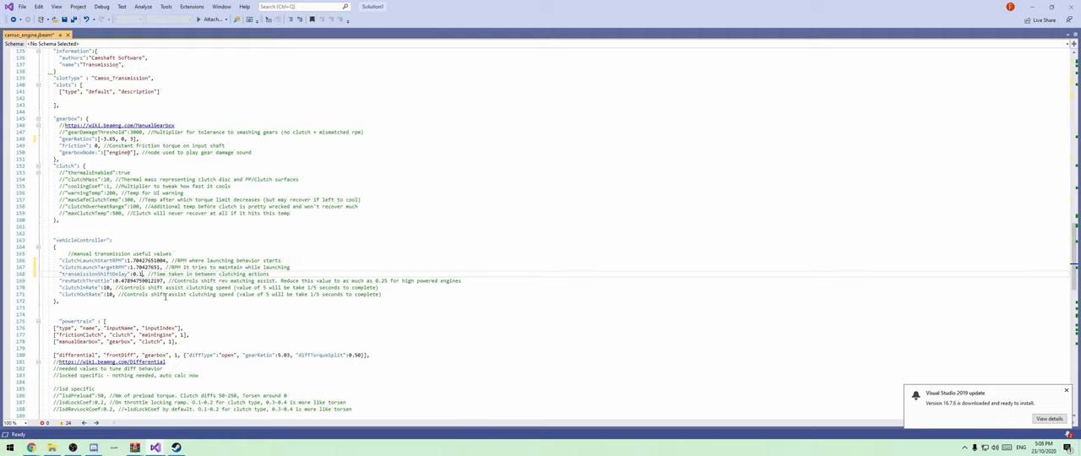
scroll("down", 3)
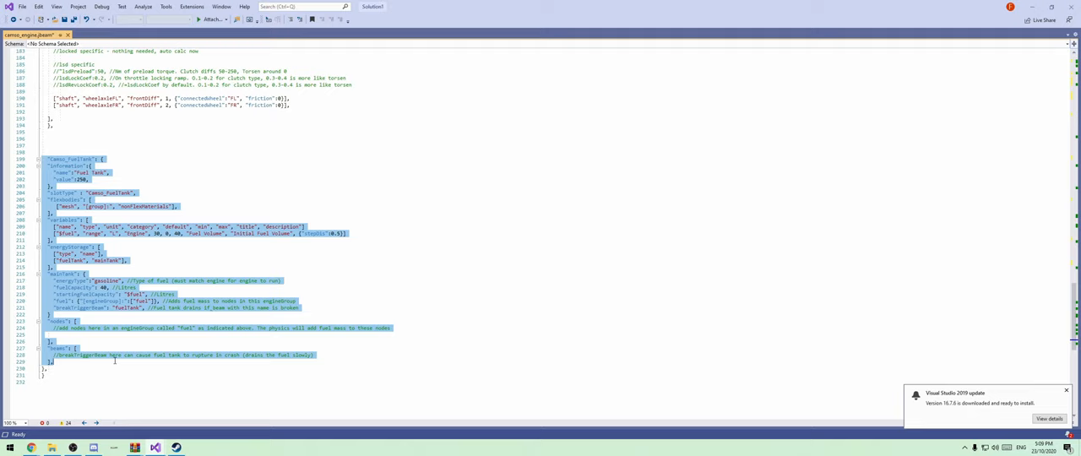
Step: Delete the trailing Camso_FuelTank block from the engine file and save it
left_click(115, 152)
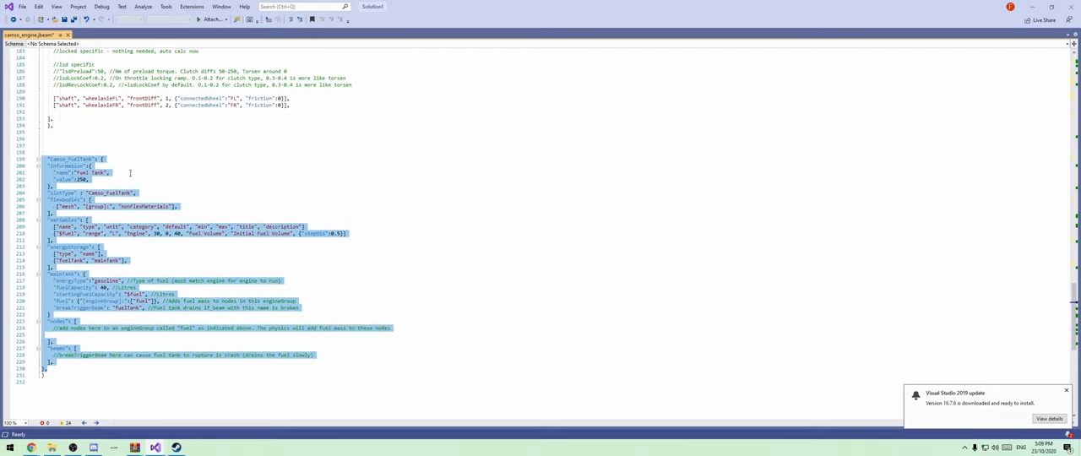
key("Delete")
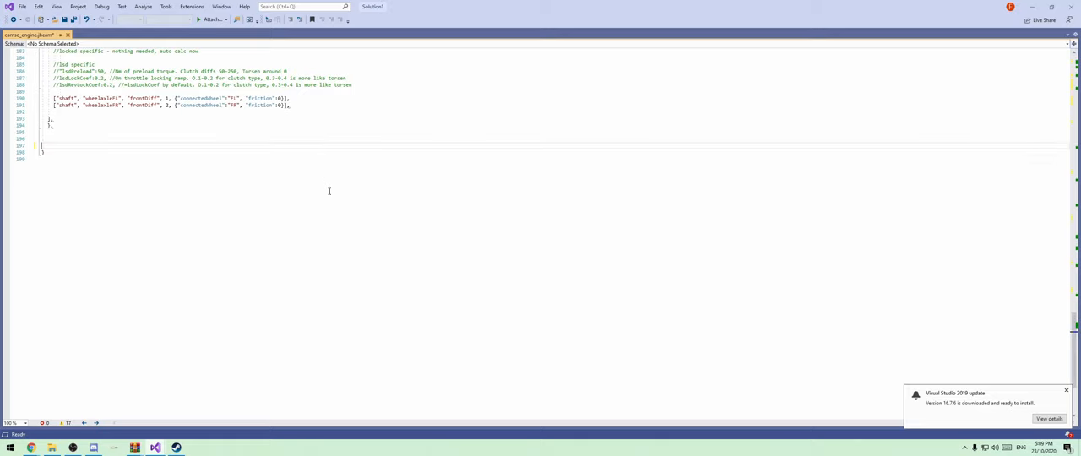
key("ctrl+s")
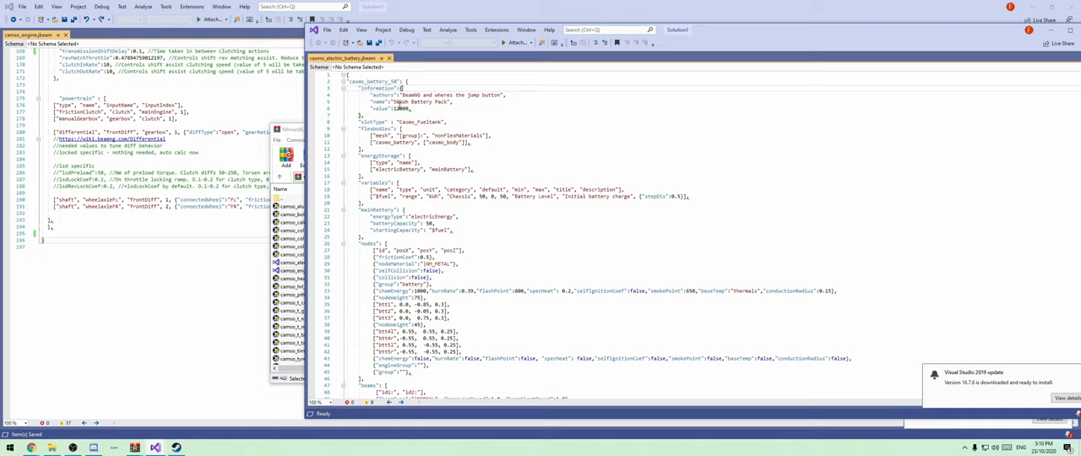
scroll("down", 3)
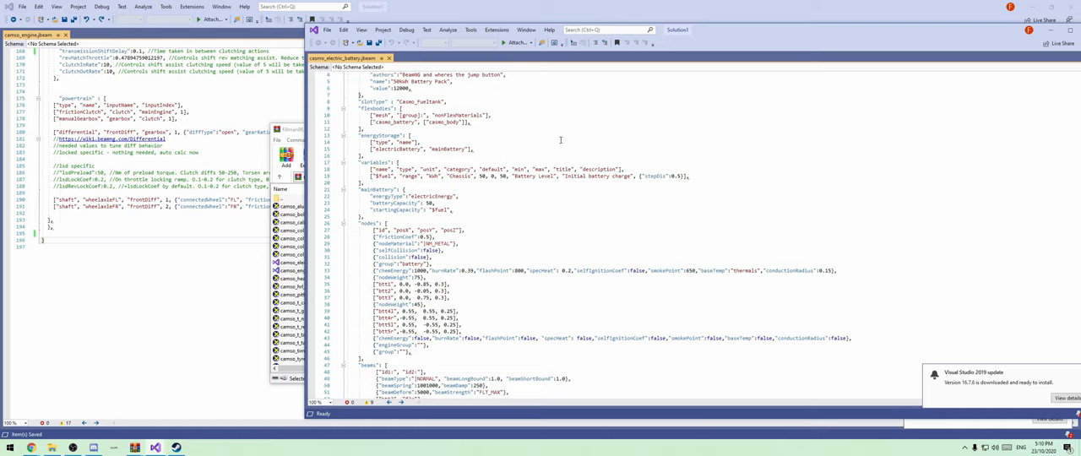
scroll("down", 3)
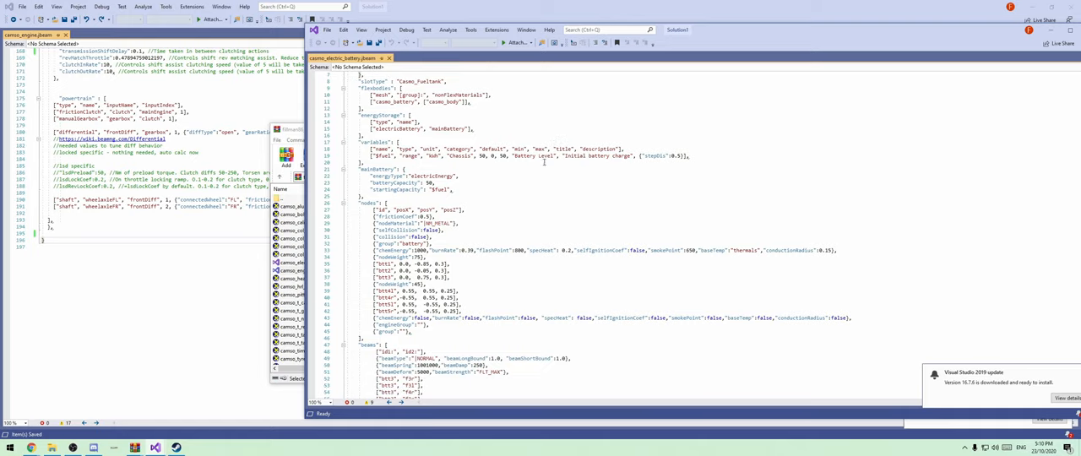
scroll("down", 3)
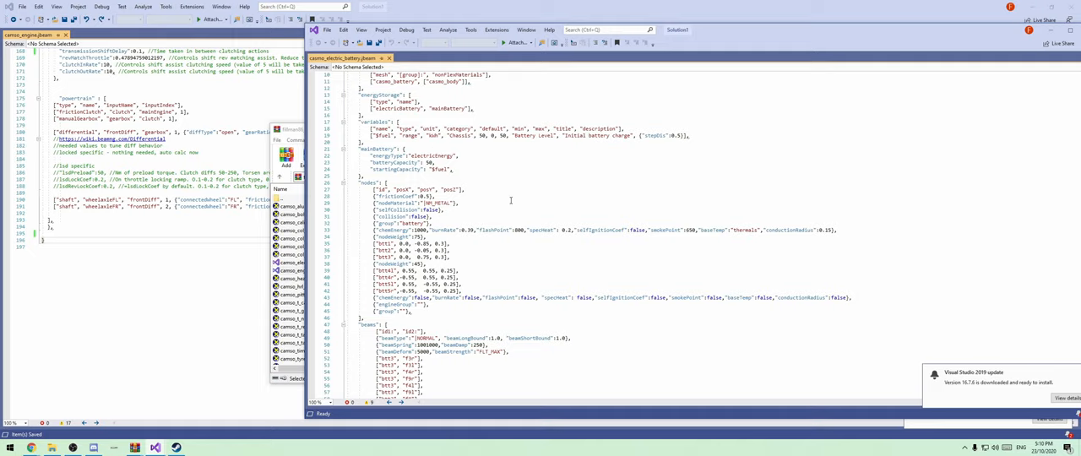
scroll("down", 3)
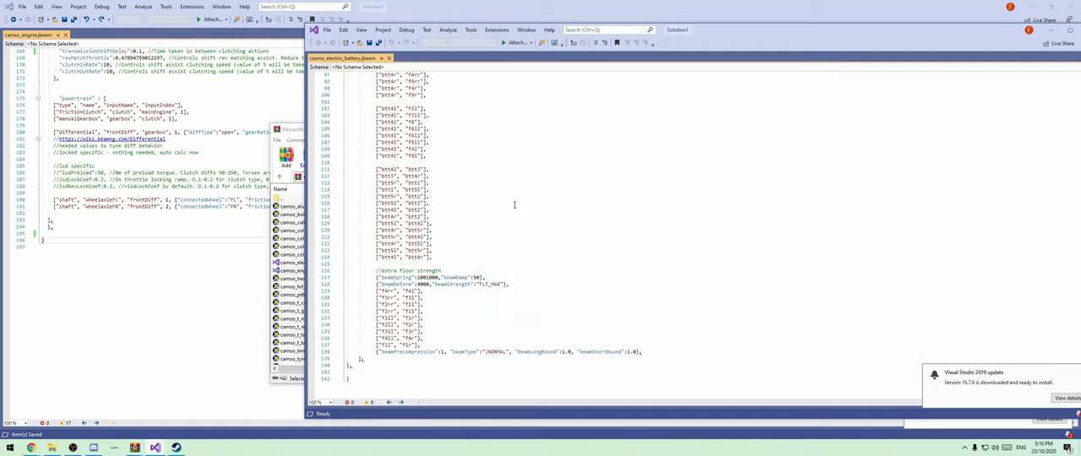
scroll("down", 3)
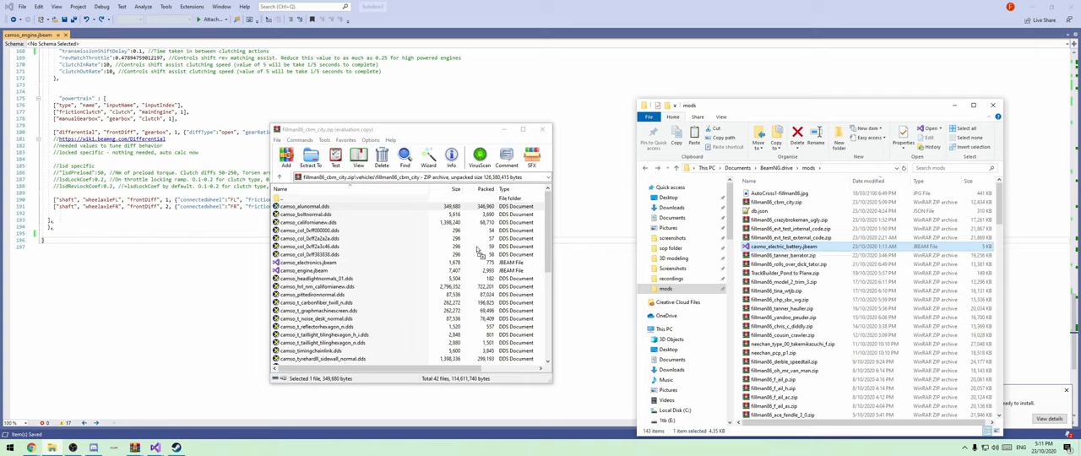
Step: Open the car's mod zip from the BeamNG mods folder in WinRAR to view its jbeam files
left_click(310, 156)
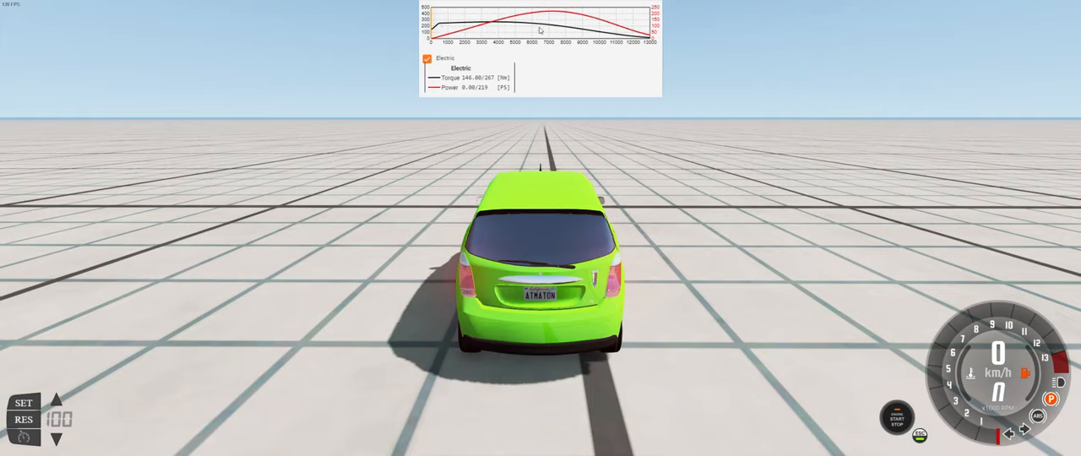
mouse_move(594, 54)
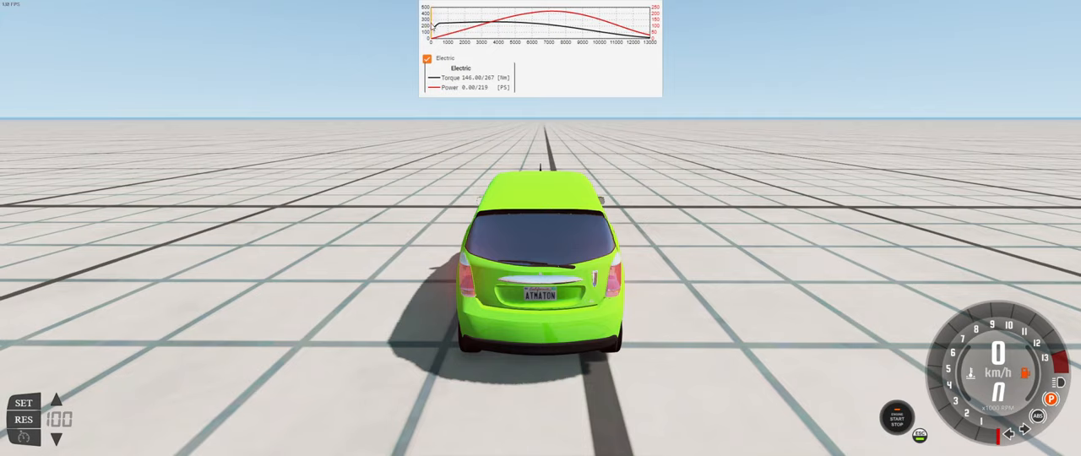
mouse_move(515, 186)
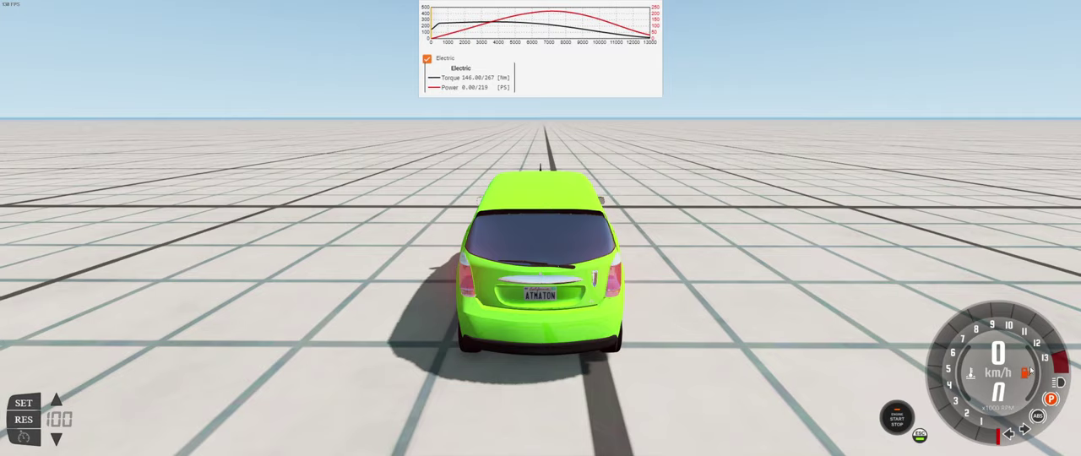
mouse_move(500, 267)
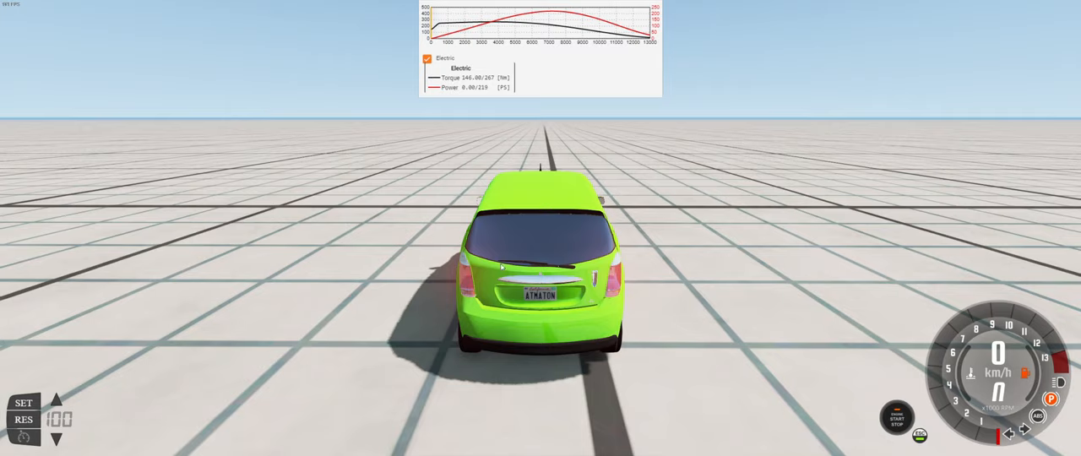
Step: Open the Vehicle Customization menu from BeamNG.drive's left sidebar
left_click(10, 129)
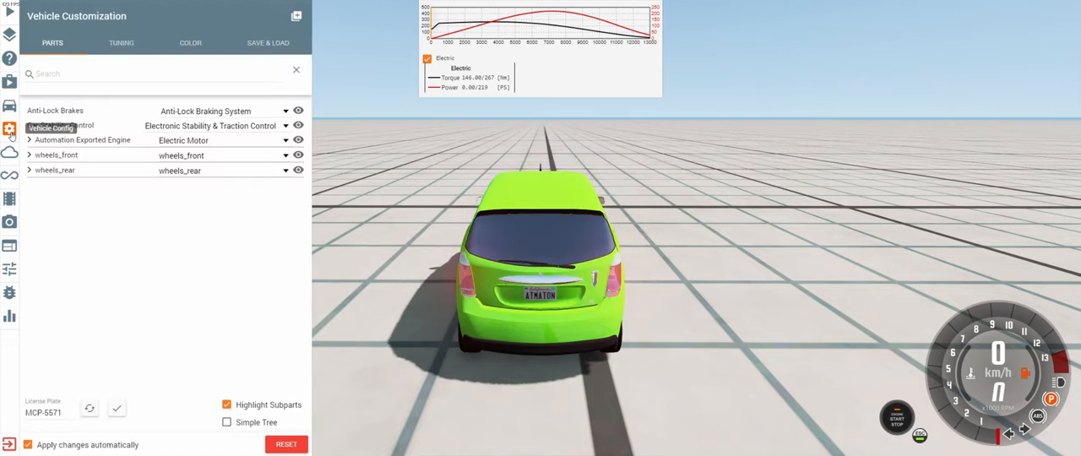
Step: Review the Parts tab, checking the Automation Exported Engine slot shows Electric Motor
left_click(29, 138)
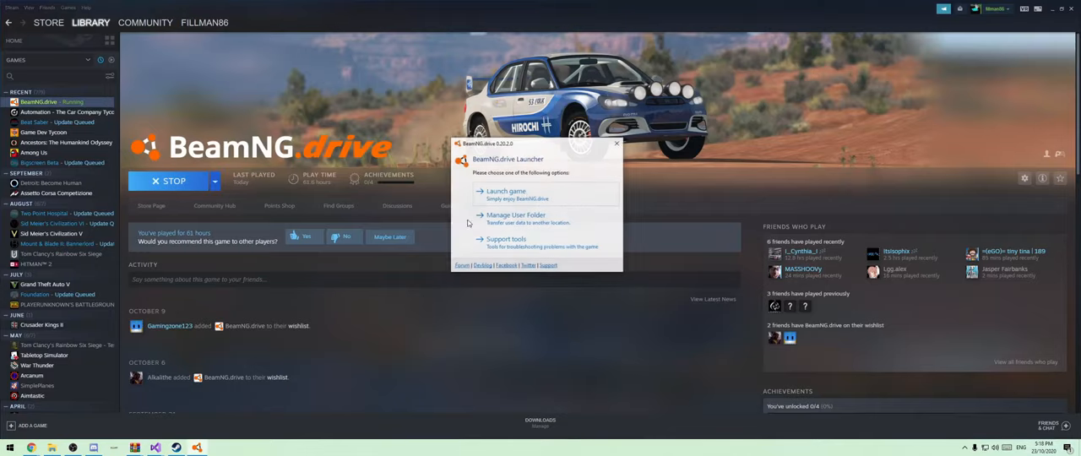
Step: Launch BeamNG.drive again and pick an option from the Escape radial menu
left_click(507, 194)
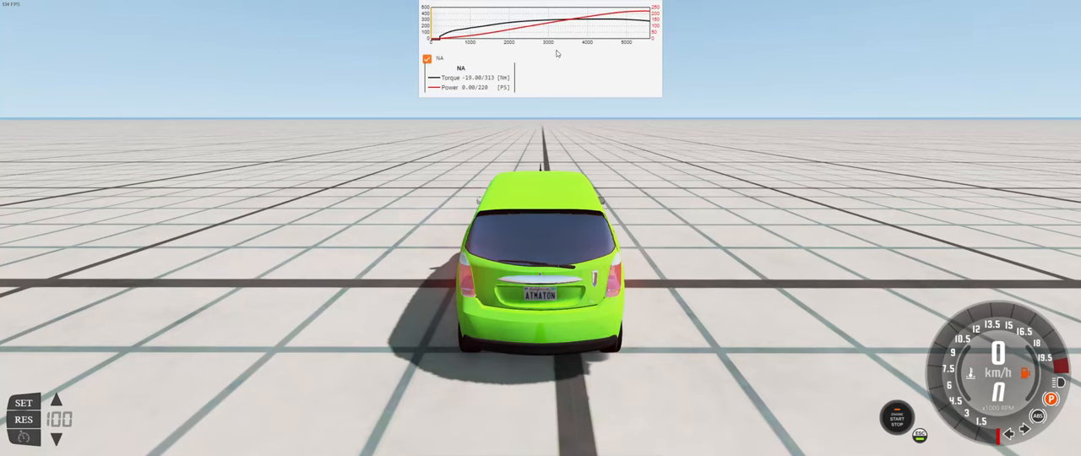
key("Escape")
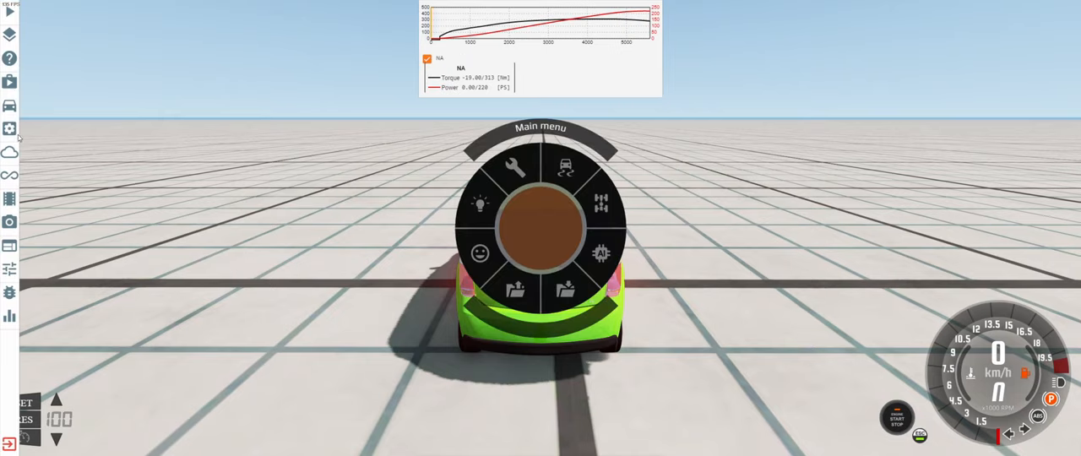
left_click(513, 165)
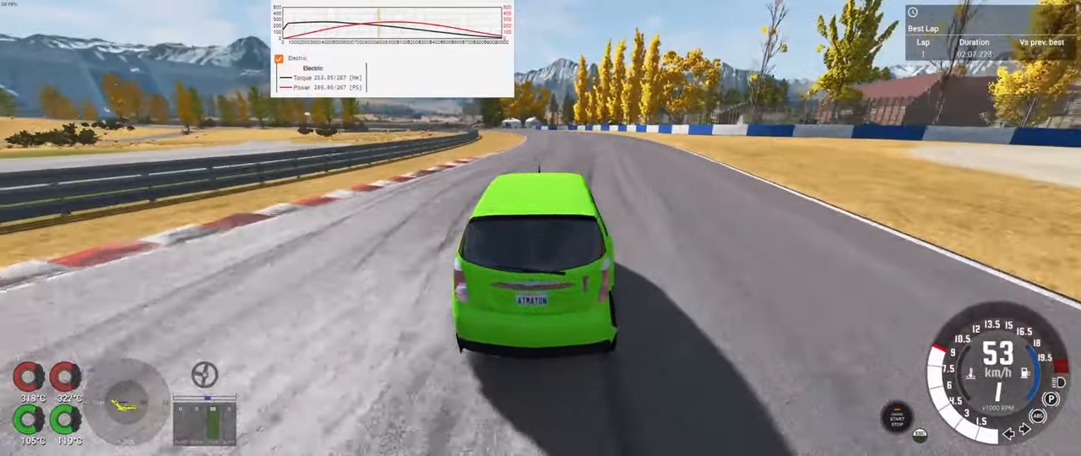
Step: Drive the remaining laps until the results show place 35 and 03:03.430 total time
key("w")
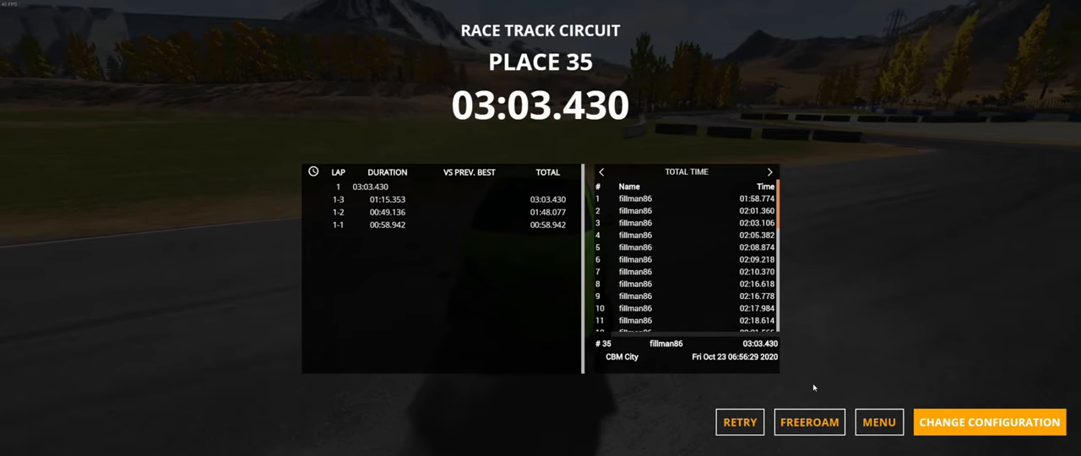
left_click(807, 423)
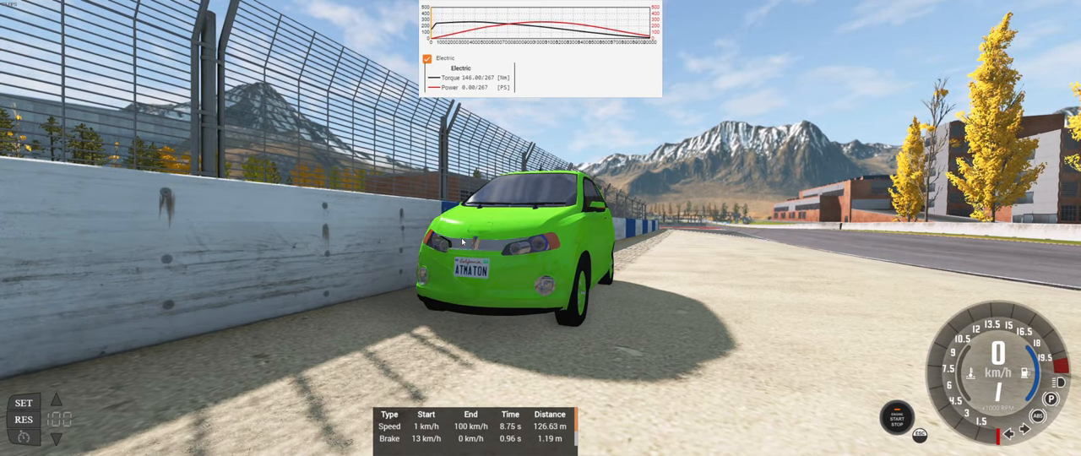
mouse_move(514, 273)
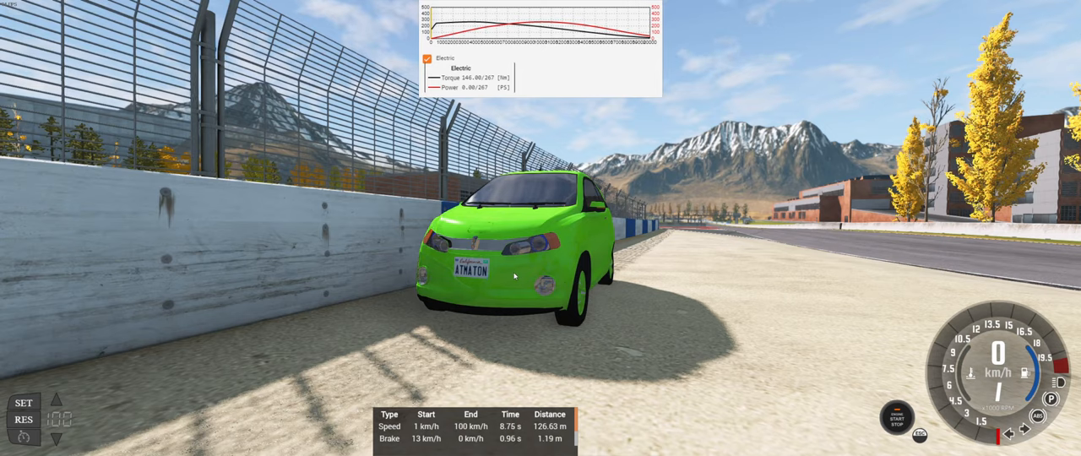
mouse_move(499, 287)
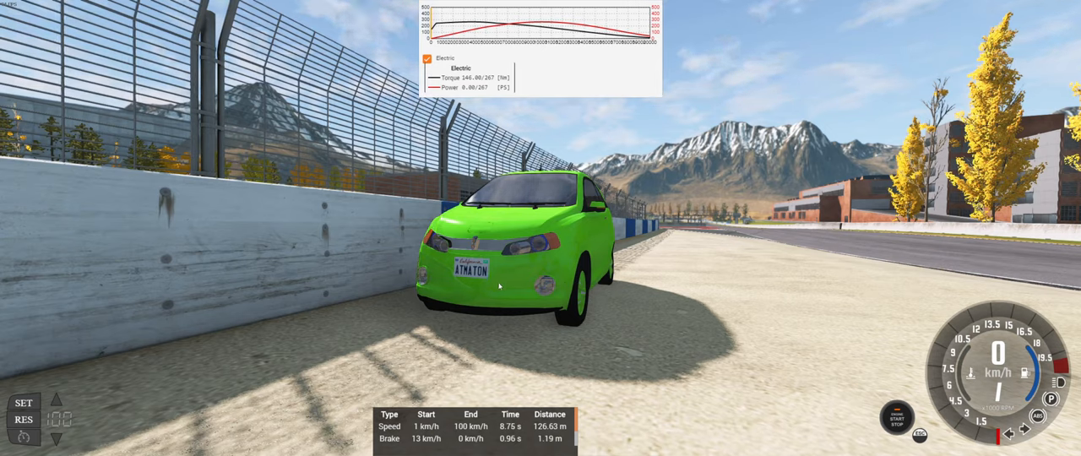